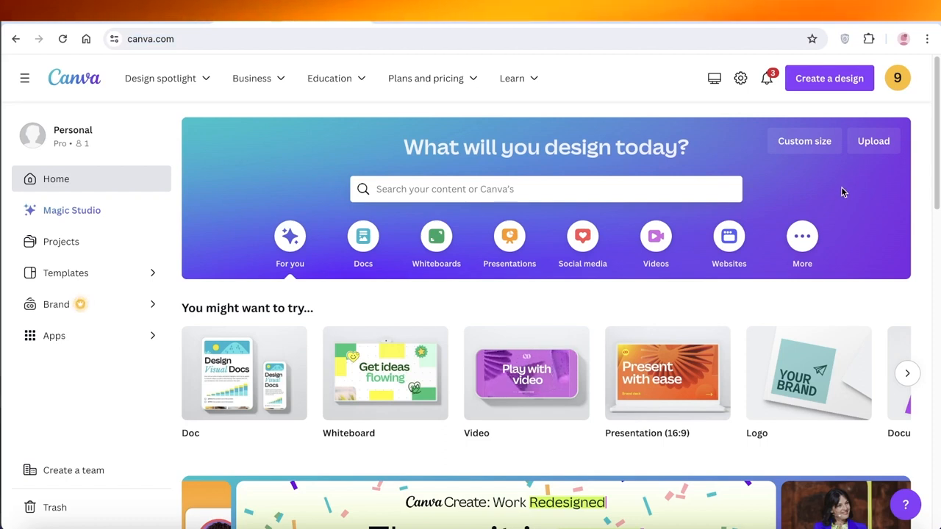
mouse_move(841, 196)
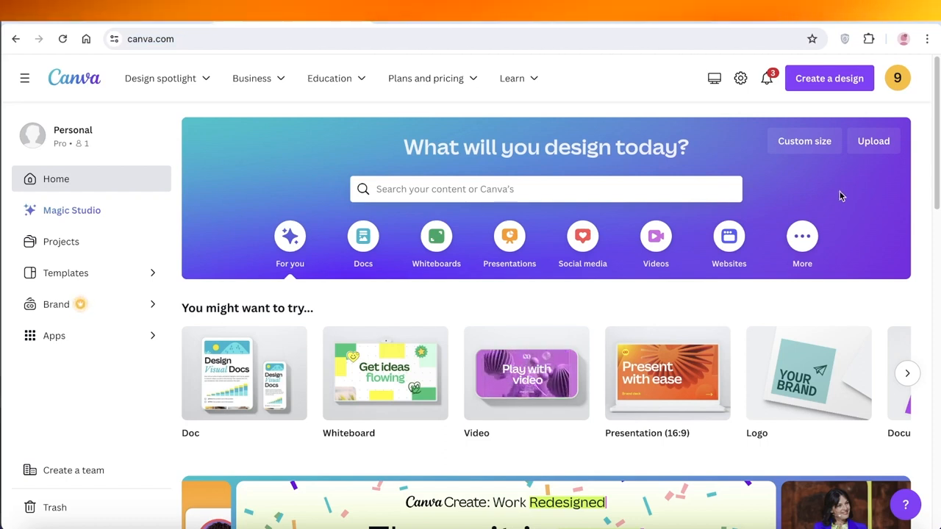
- Create a custom design 2 × 2 inches wide and tall
scroll(down, 3)
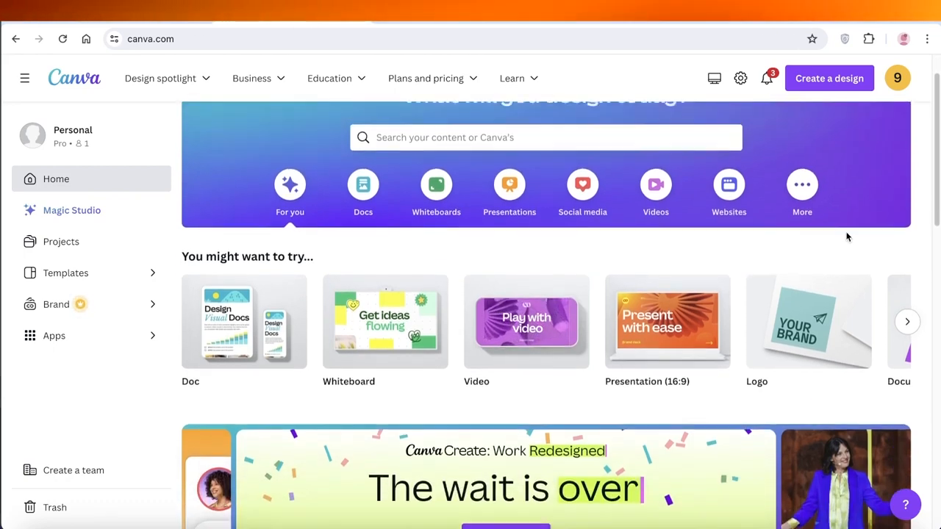
scroll(up, 3)
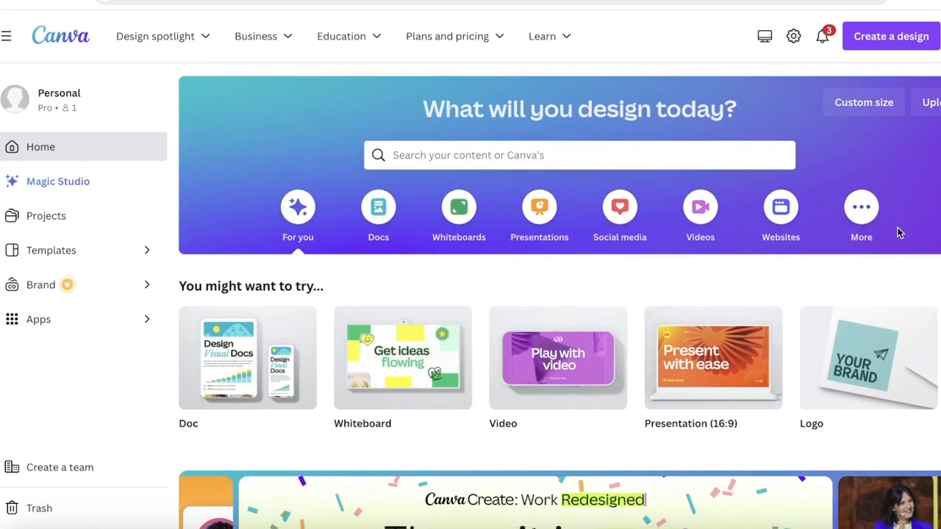
mouse_move(885, 250)
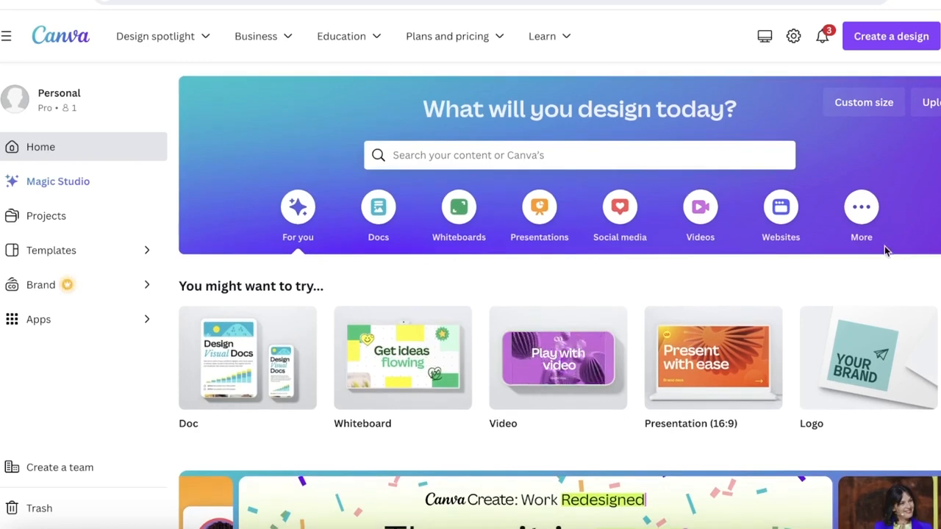
scroll(down, 3)
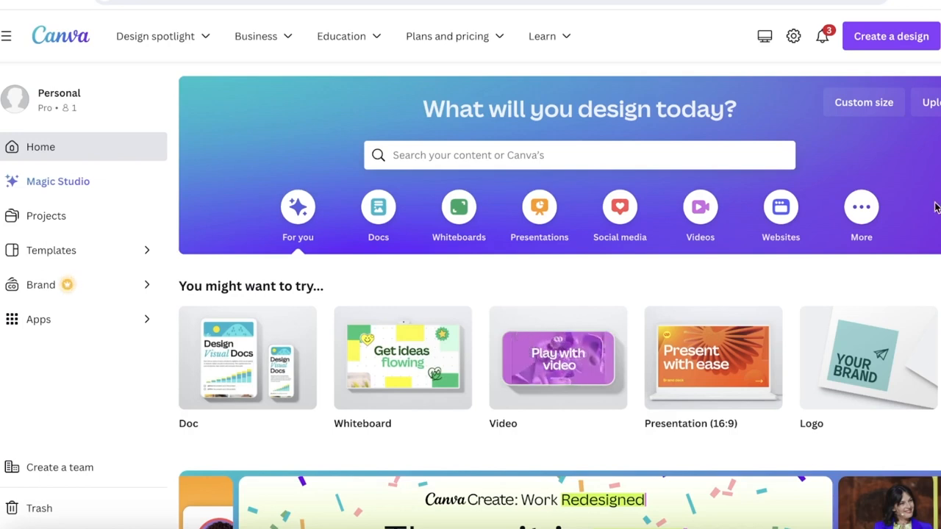
mouse_move(926, 212)
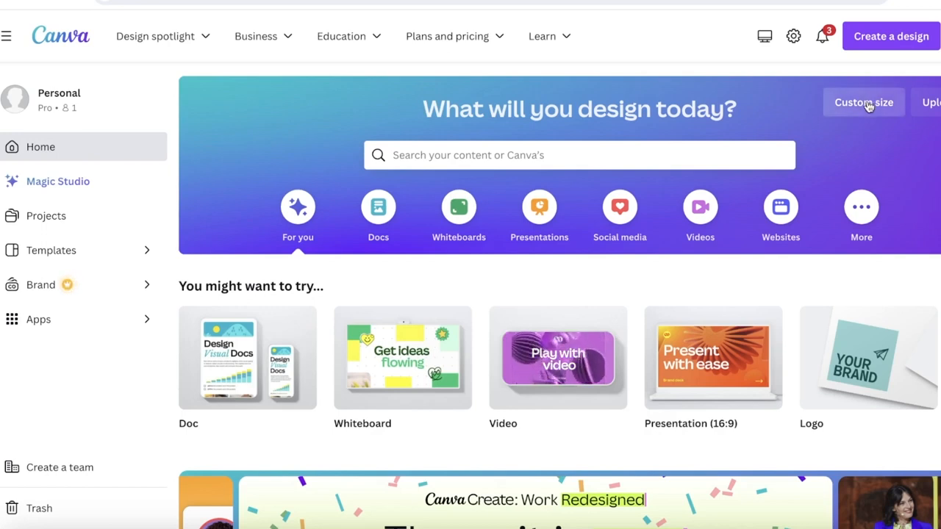
click(863, 103)
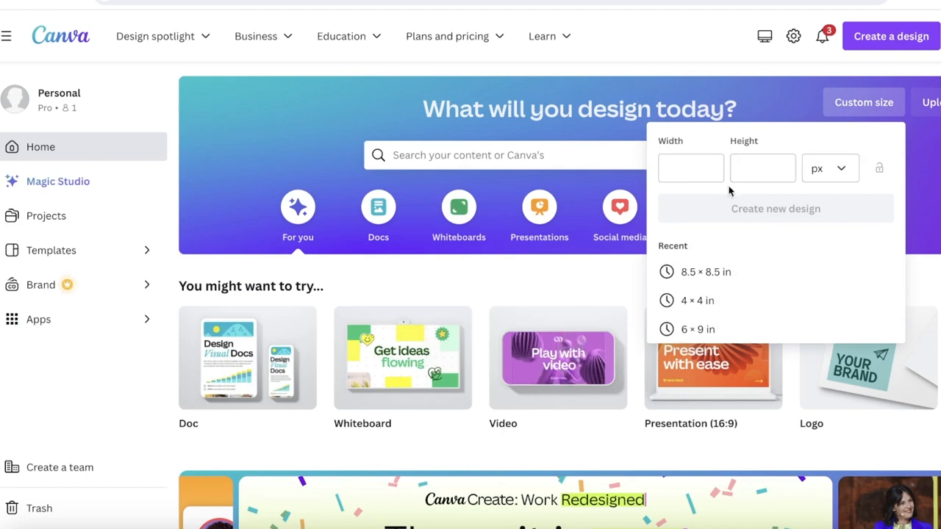
mouse_move(813, 182)
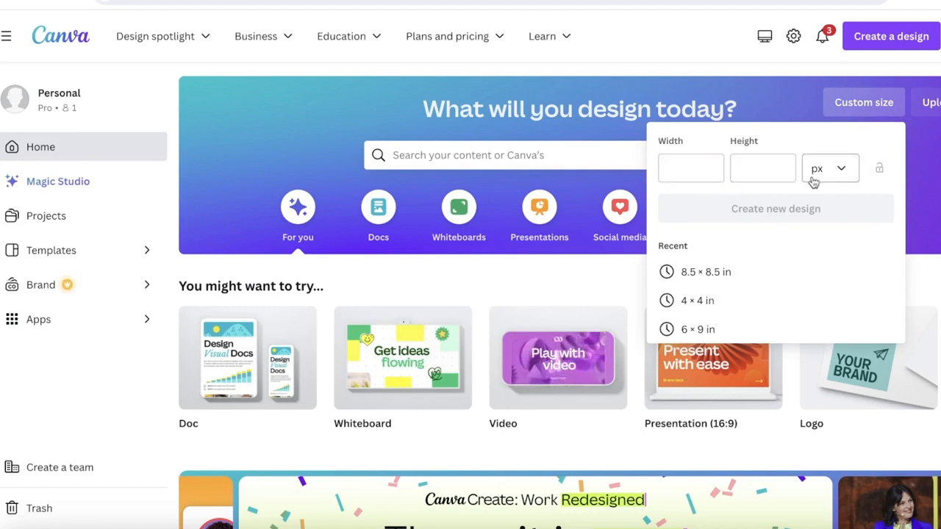
click(829, 168)
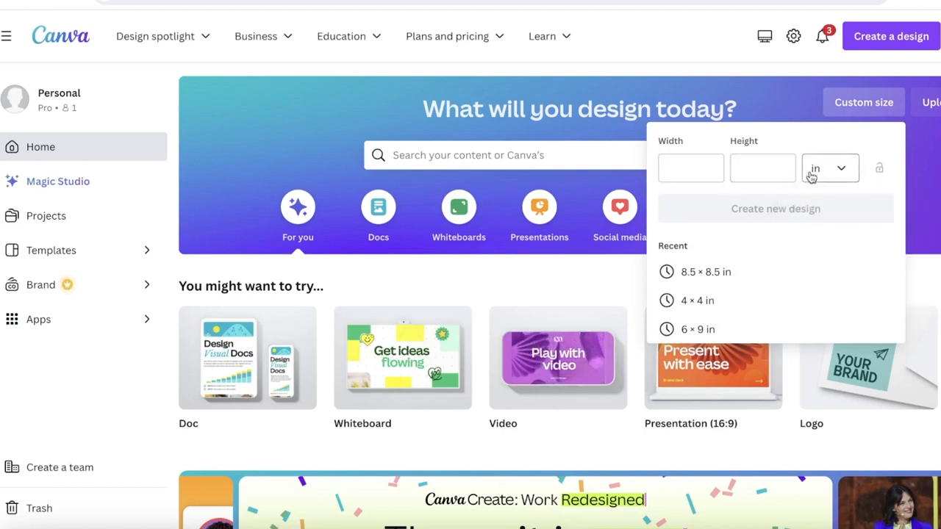
click(691, 168)
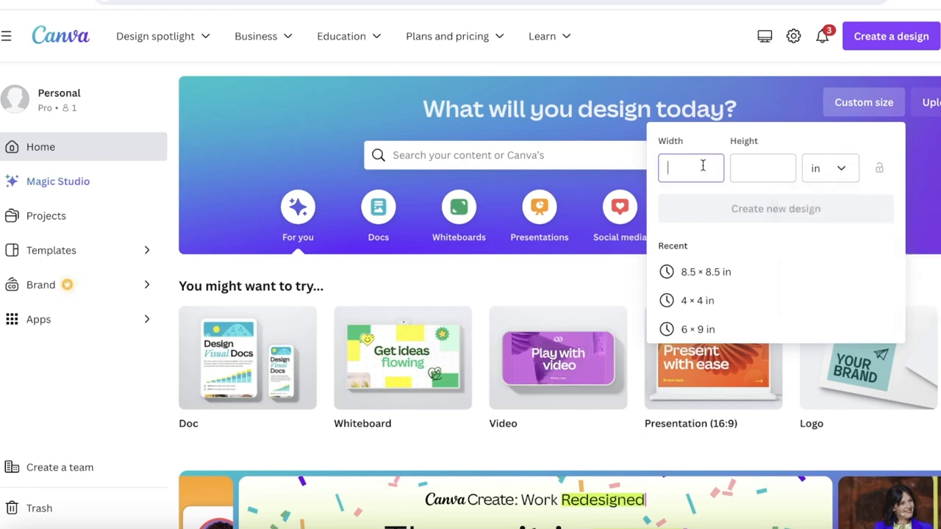
text(2)
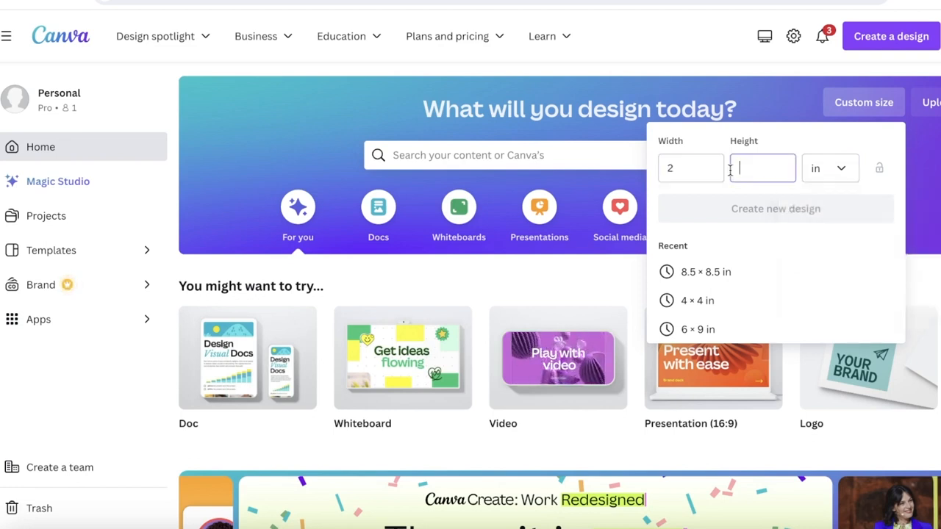
text(2)
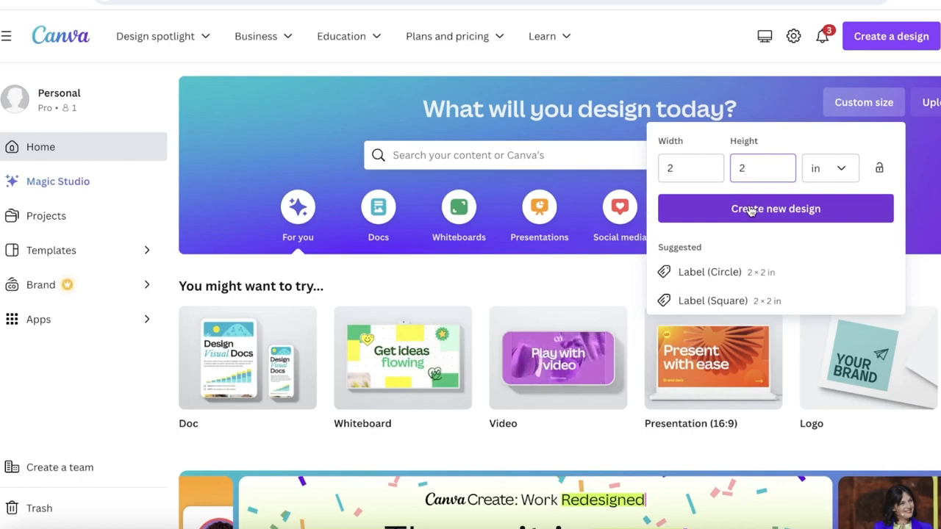
click(776, 209)
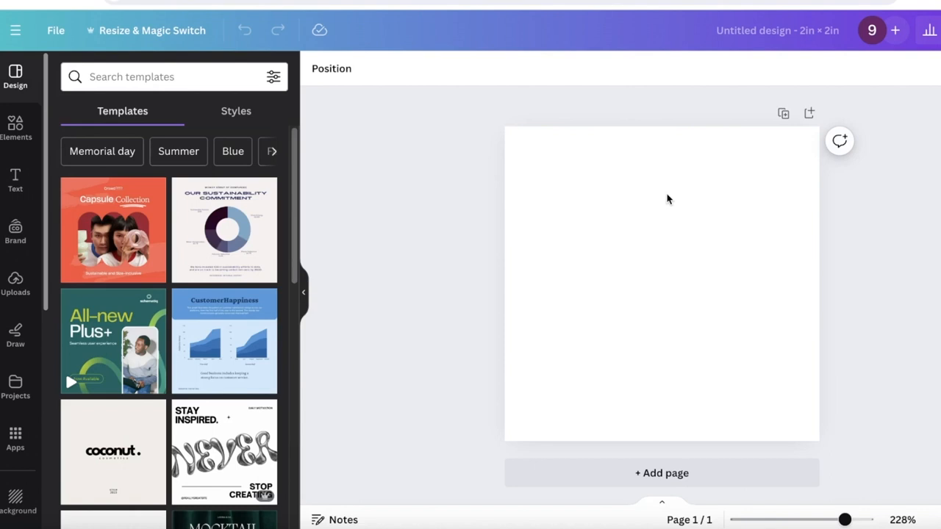
mouse_move(529, 224)
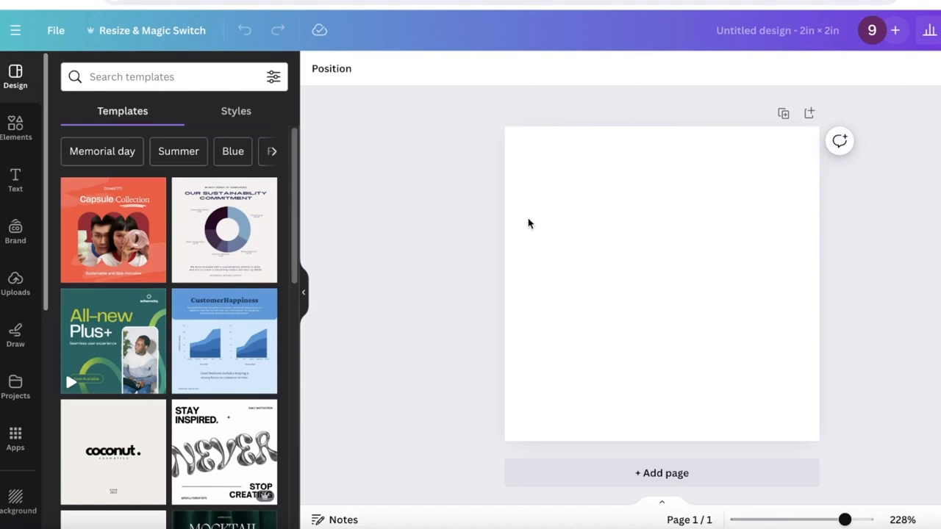
mouse_move(257, 198)
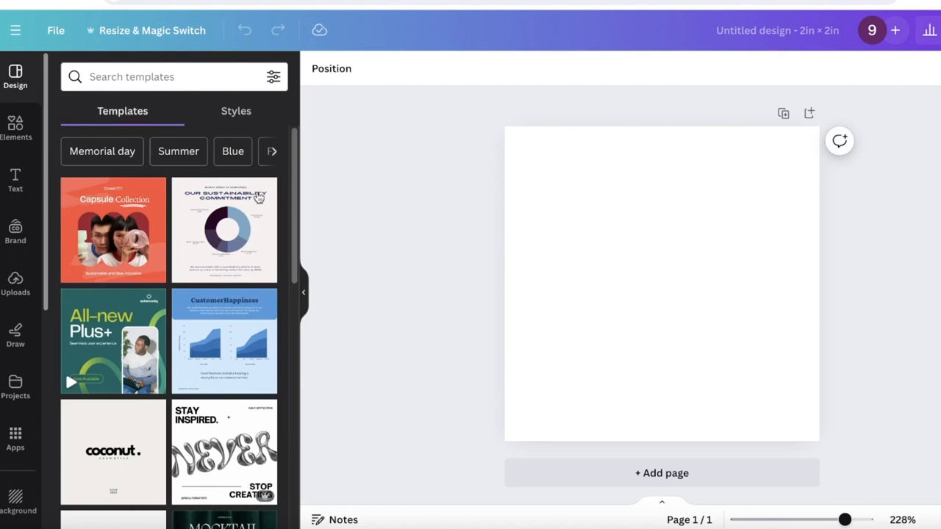
- Show the Elements library and select the blank 2 × 2 inch page
click(16, 125)
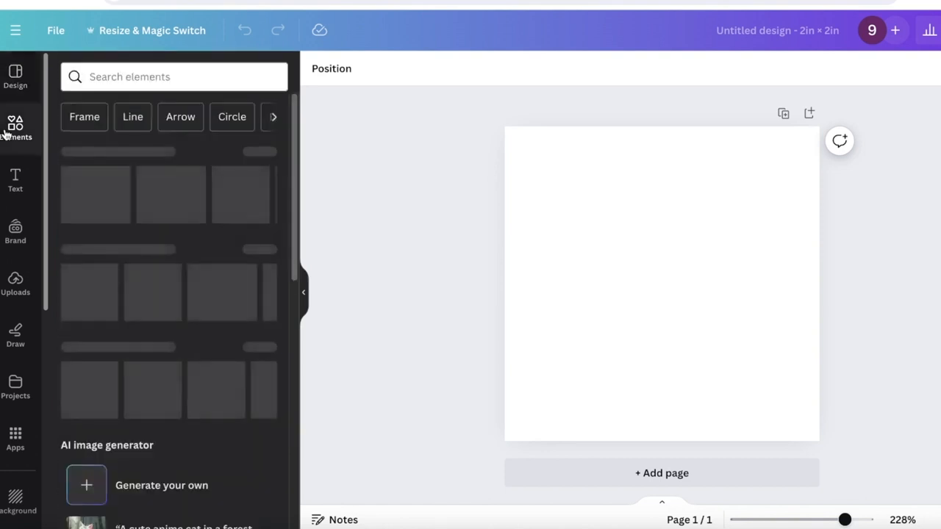
click(14, 125)
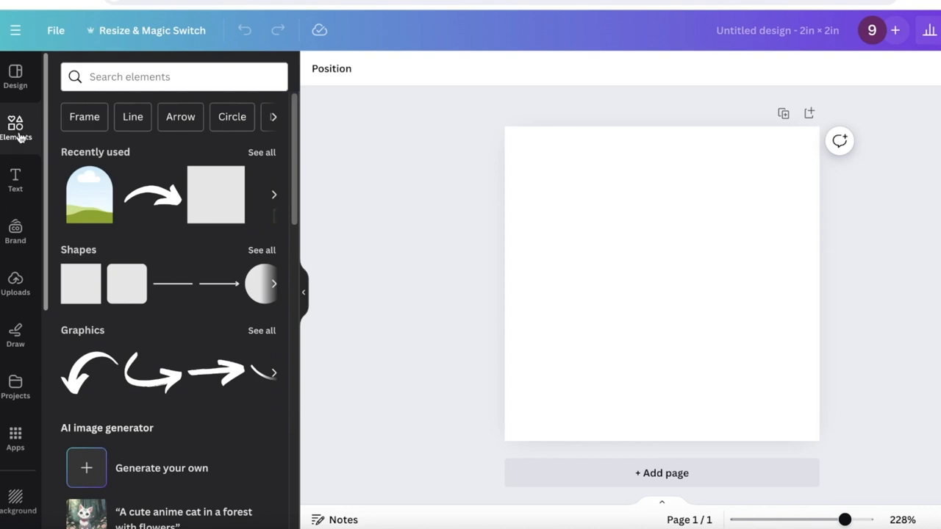
mouse_move(640, 279)
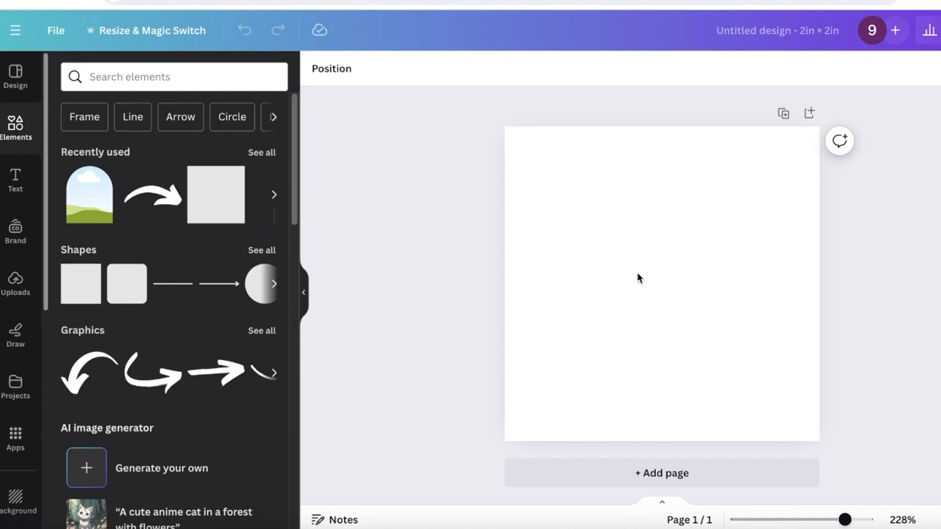
click(639, 278)
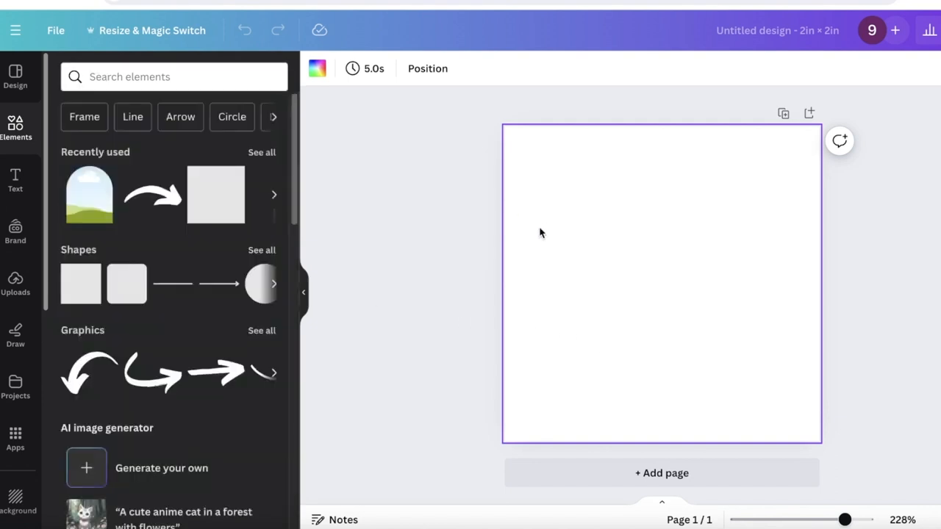
- Search elements for 'congratulations' and filter the results to Graphics
click(174, 76)
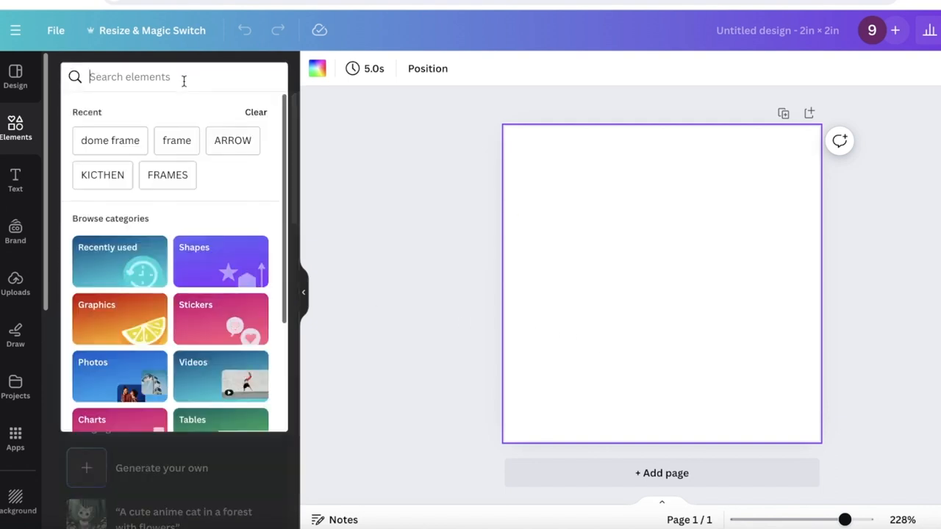
text(c)
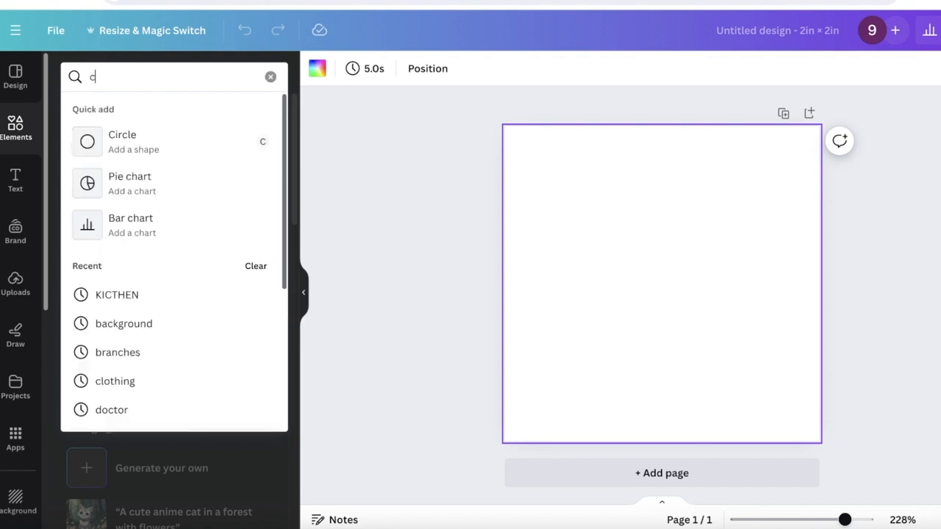
text(ong)
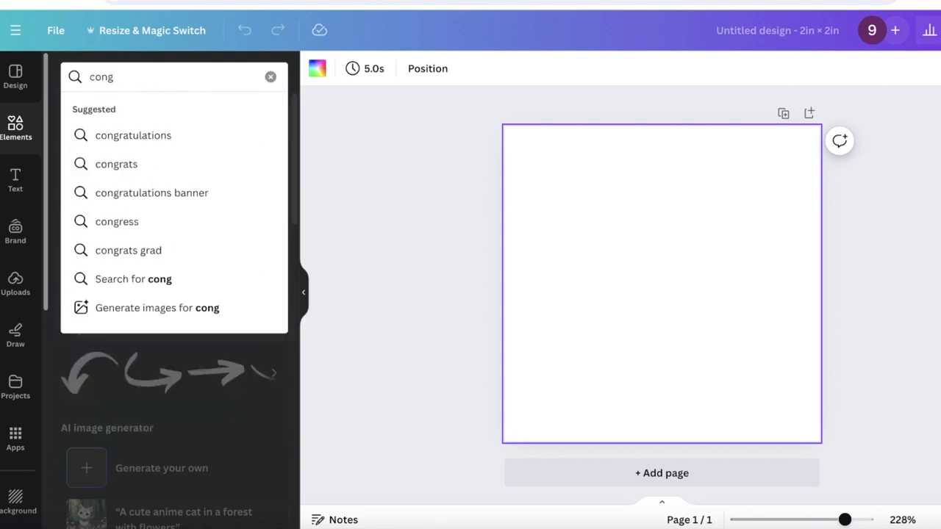
click(271, 77)
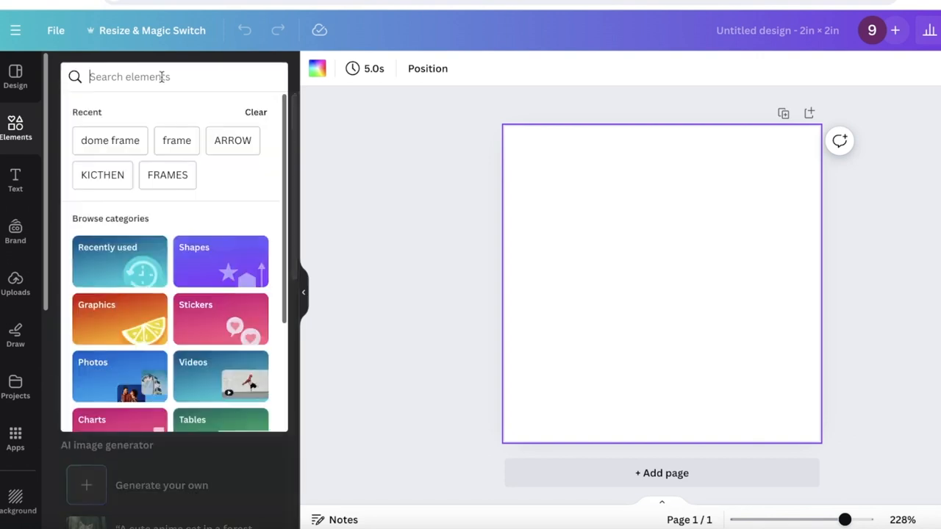
text(congratulations)
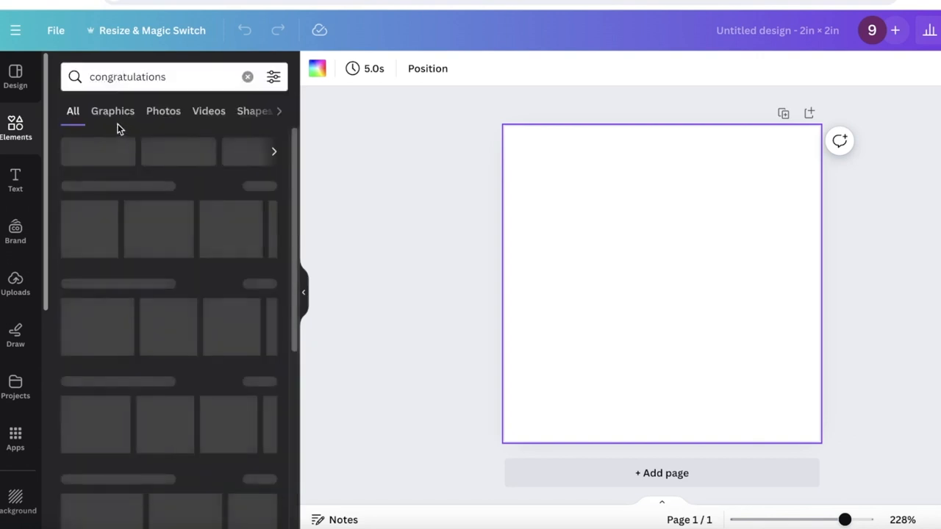
click(112, 112)
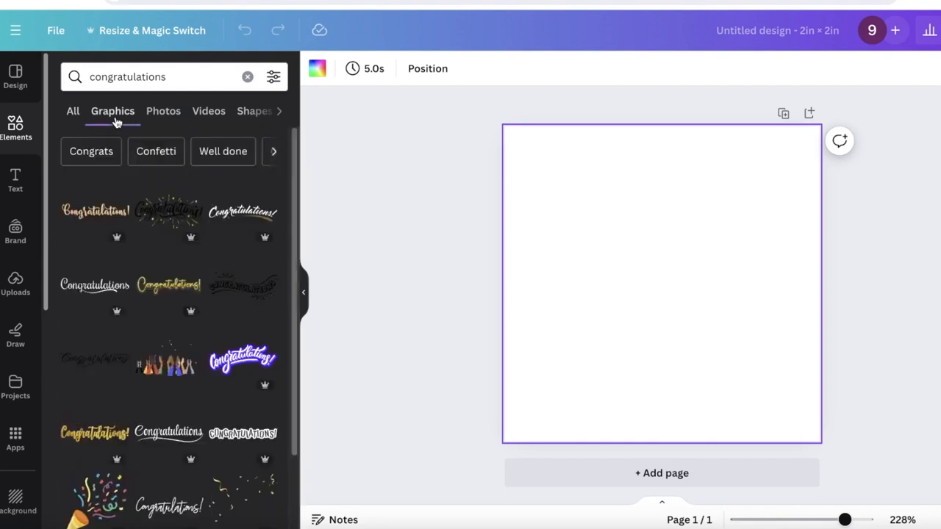
scroll(down, 3)
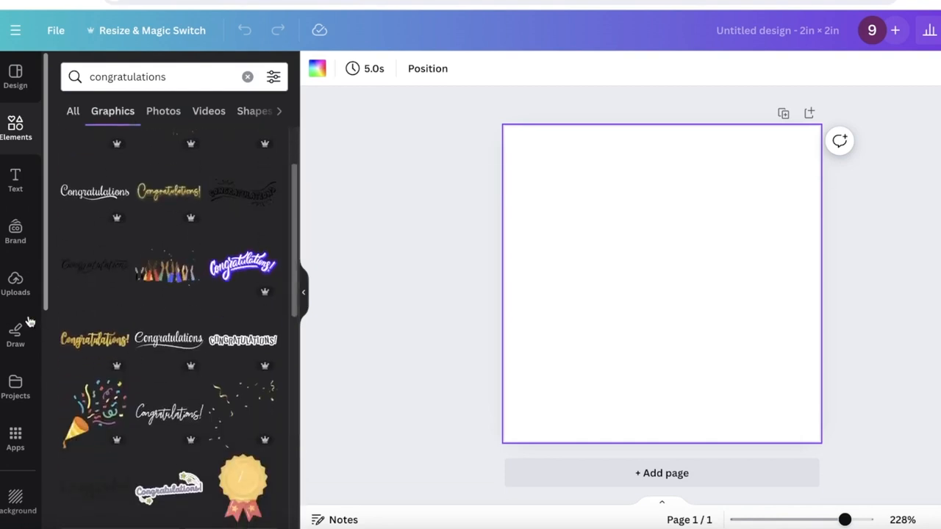
- Add a clapping-hands graphic, enlarge it, turn it sideways along one page edge
click(167, 271)
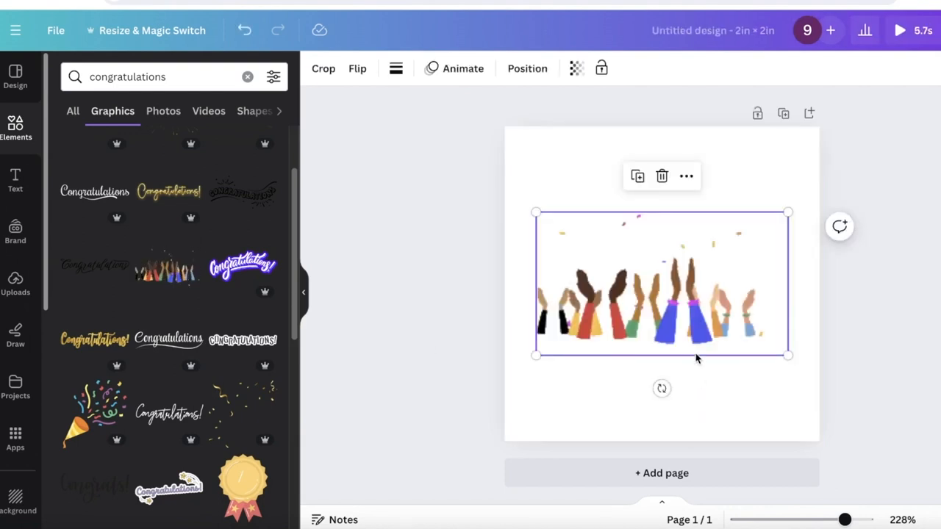
drag(661, 282, 675, 381)
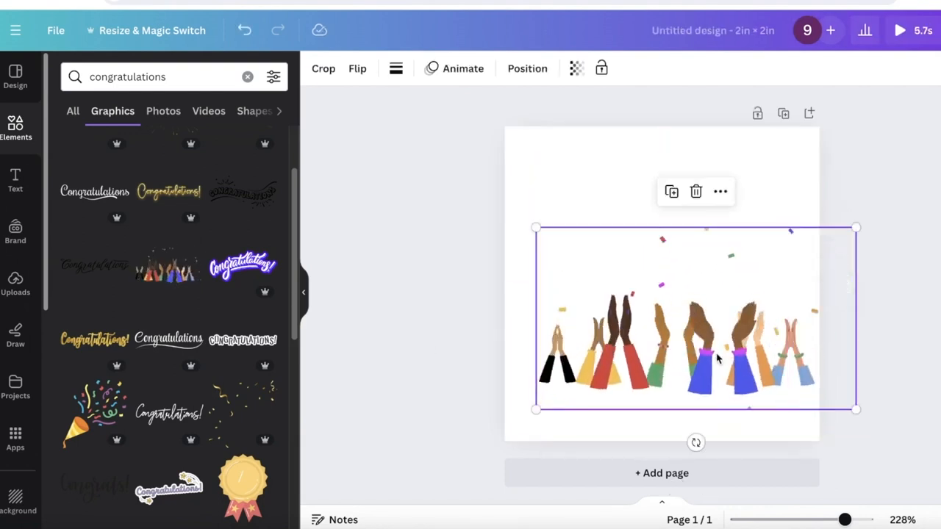
drag(695, 441, 831, 329)
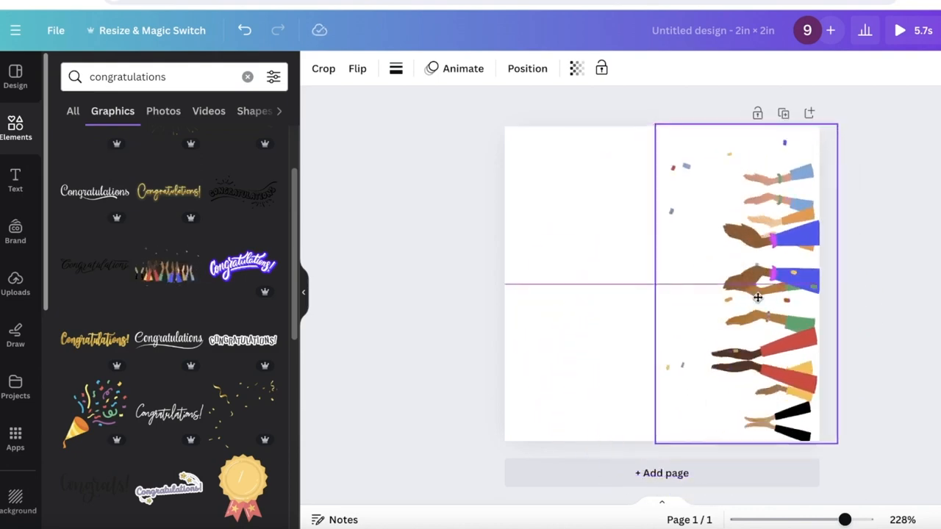
drag(758, 297, 771, 285)
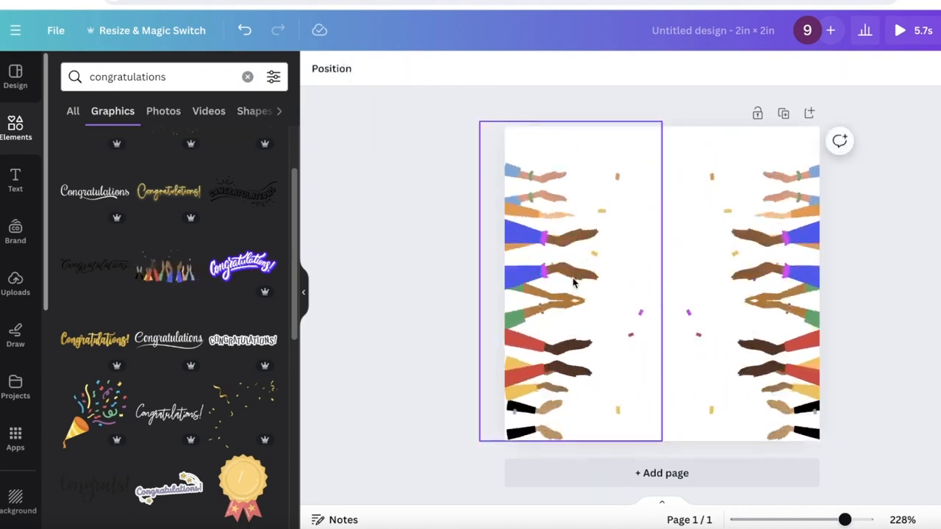
- Mirror a copy of the clapping hands and place it on the opposite edge
click(574, 282)
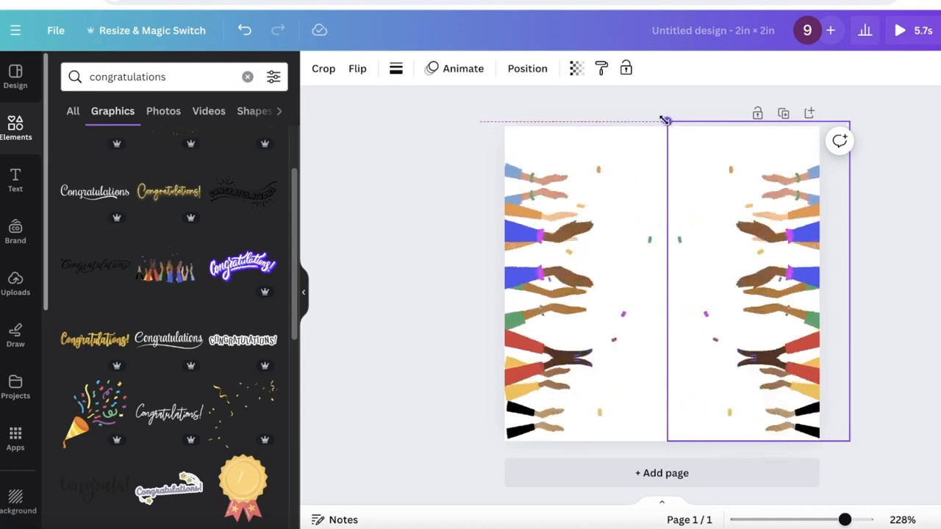
drag(665, 119, 474, 112)
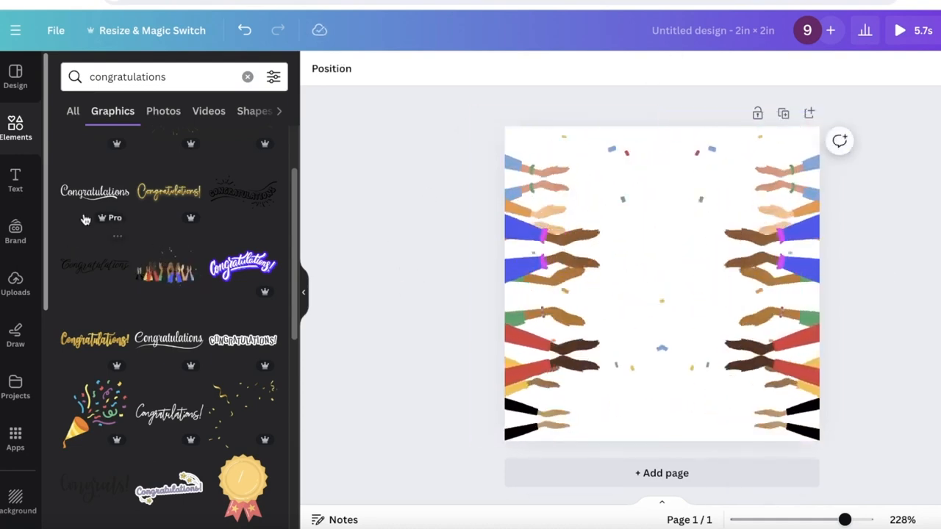
scroll(down, 3)
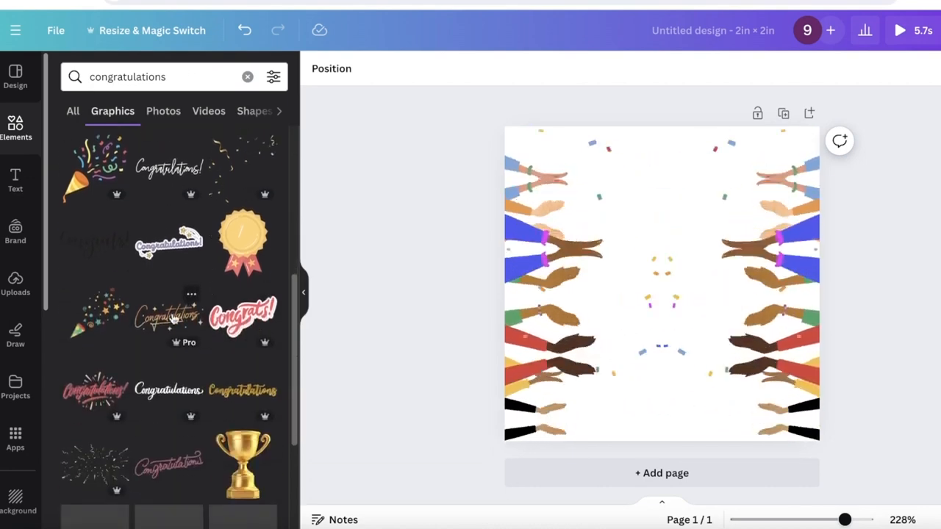
scroll(down, 3)
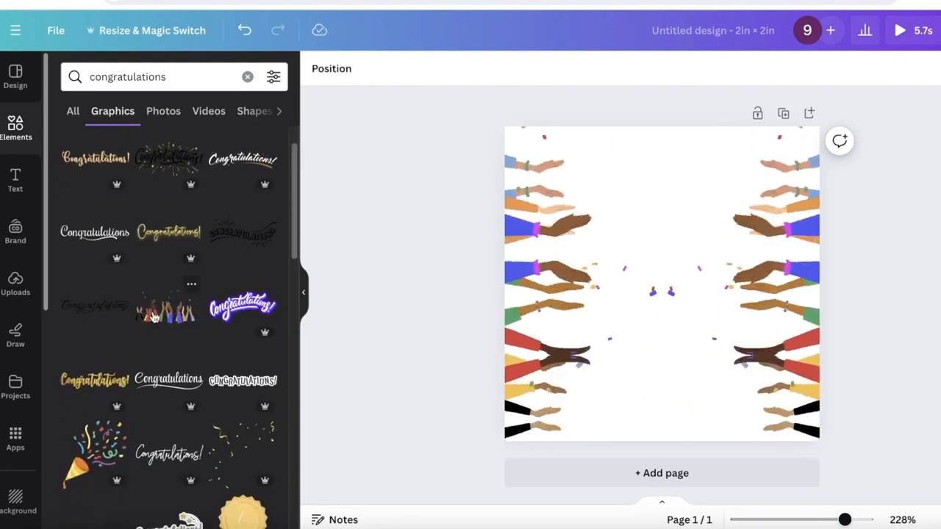
scroll(down, 3)
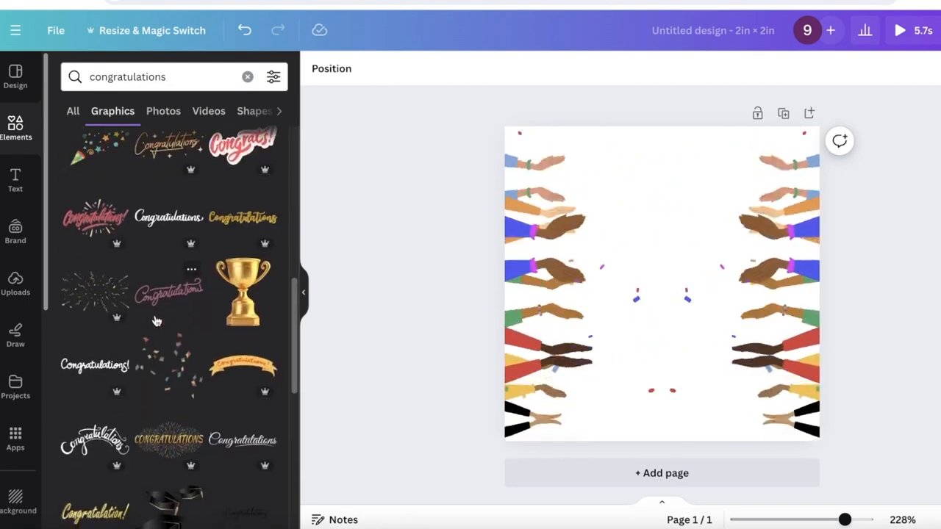
scroll(down, 3)
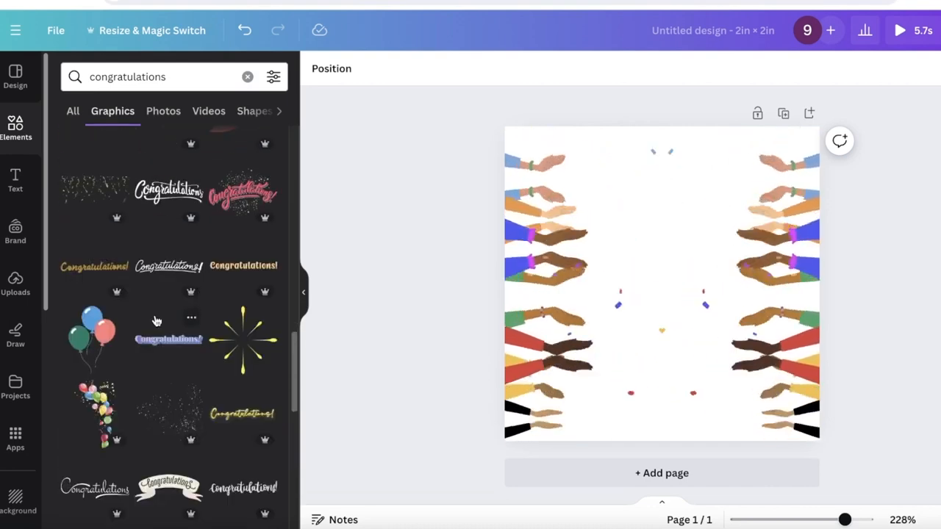
scroll(down, 3)
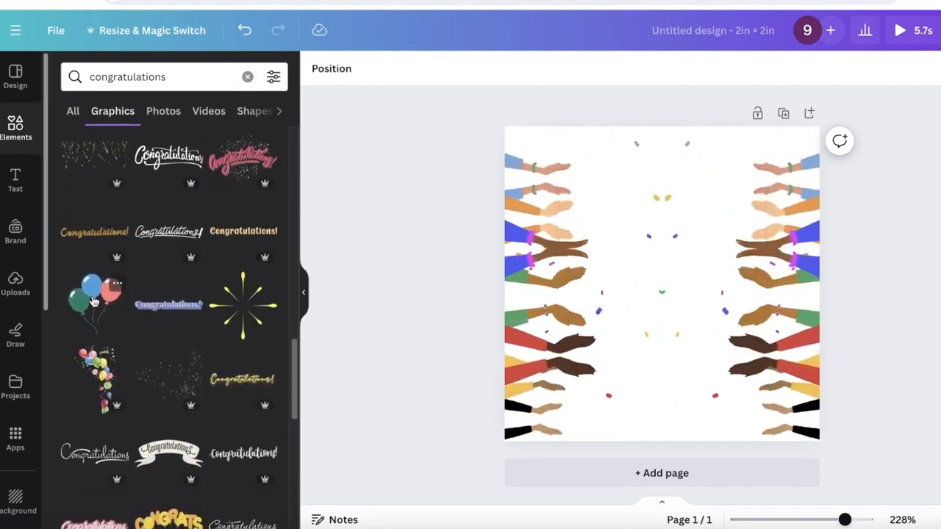
click(94, 305)
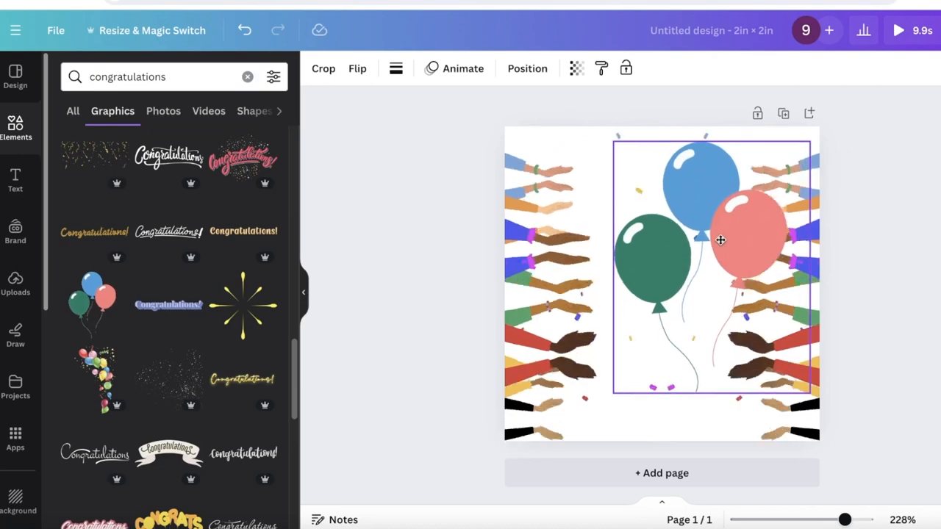
drag(616, 135, 675, 220)
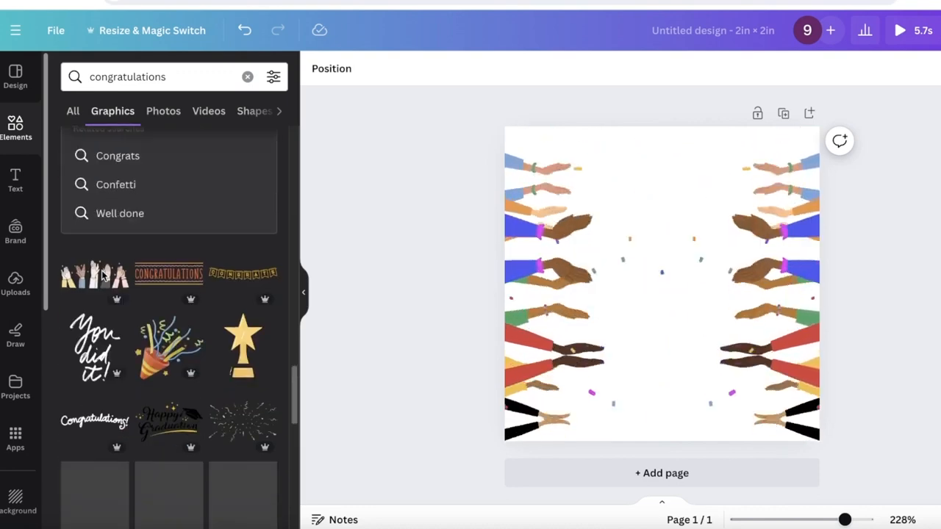
scroll(down, 3)
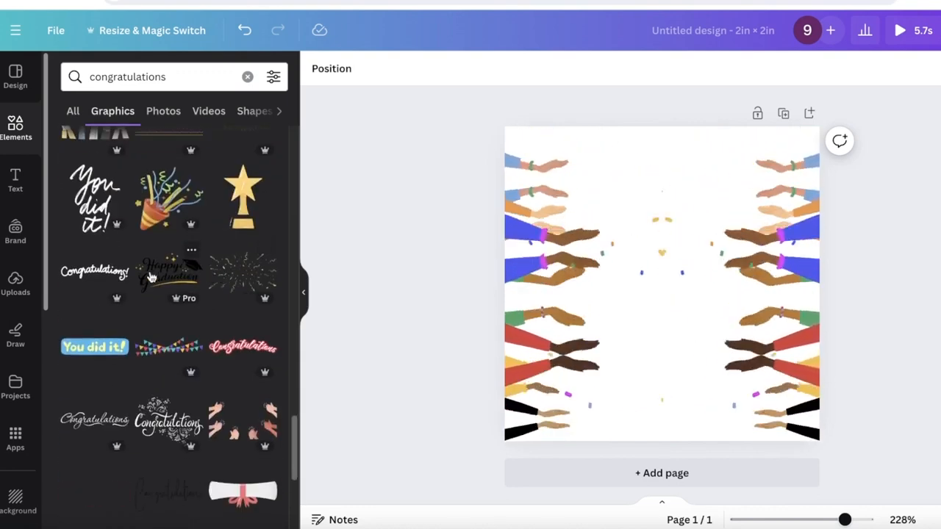
click(662, 286)
text(fireworks)
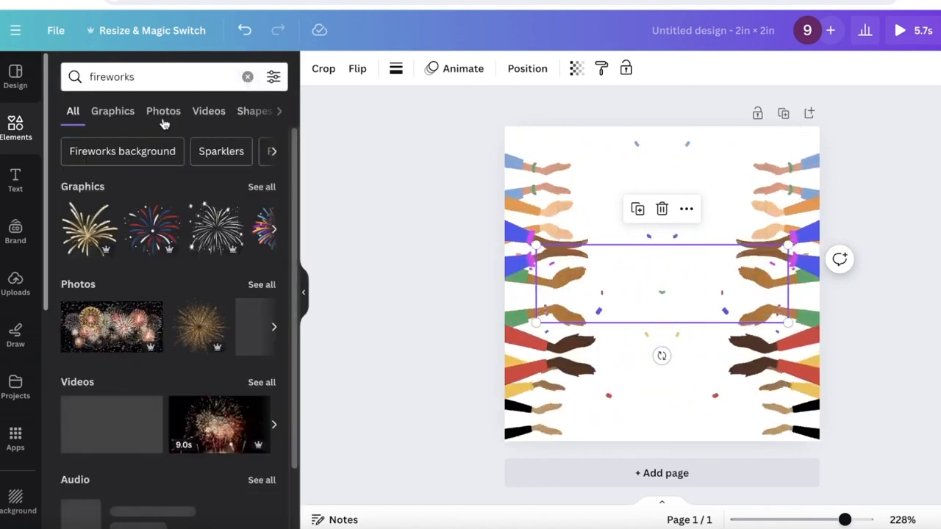
- Filter fireworks results to Graphics and add a firework burst to the page
click(112, 111)
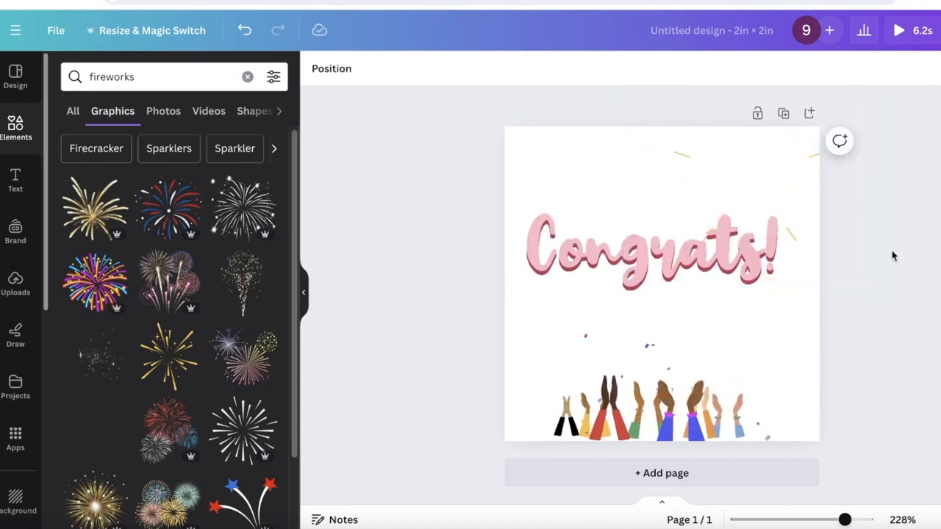
click(654, 253)
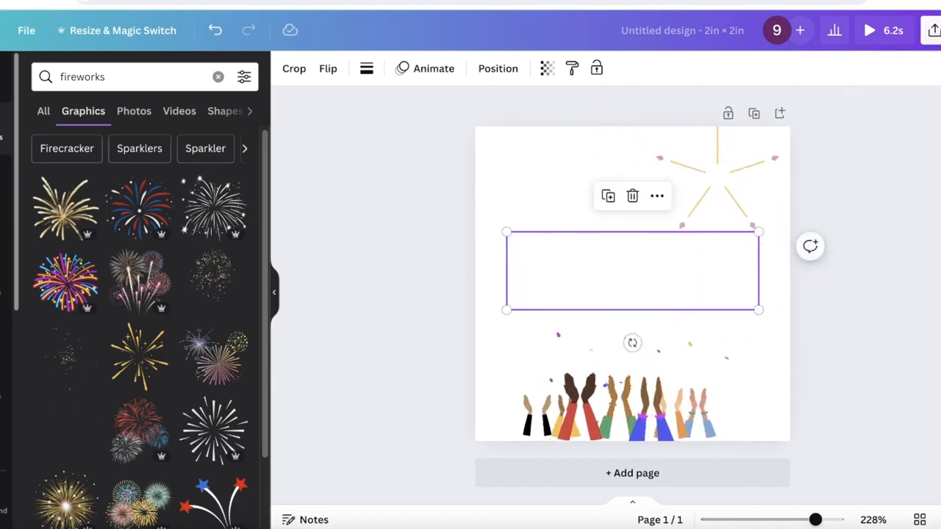
- Download the congratulations design as an animated GIF via Share > Download
click(927, 33)
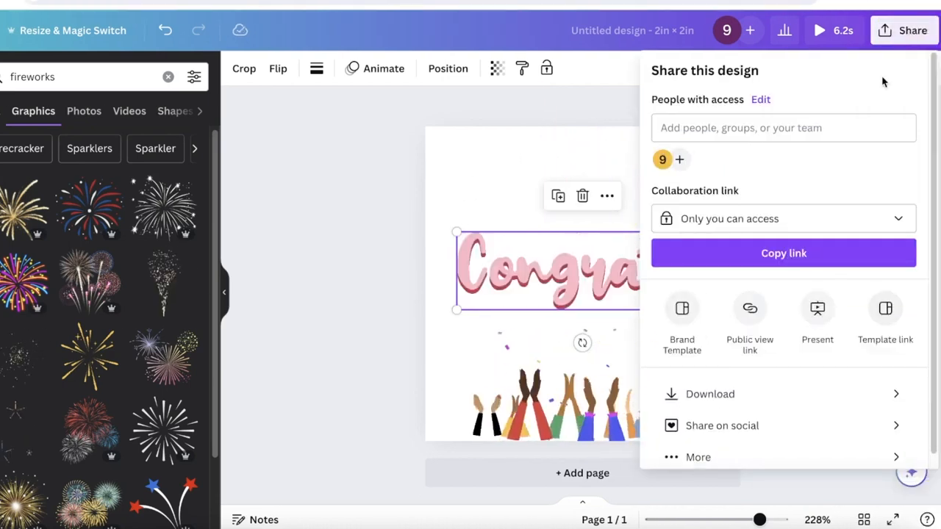
click(712, 394)
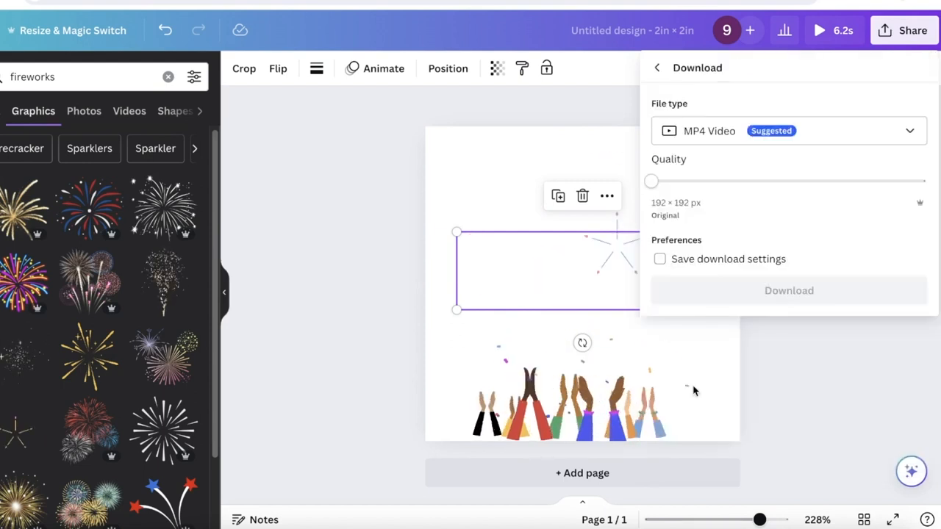
click(788, 129)
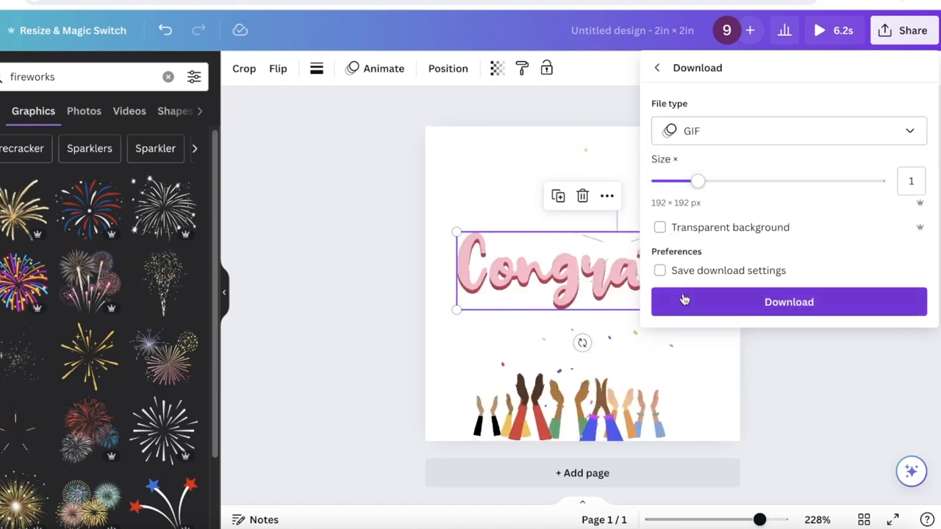
click(788, 301)
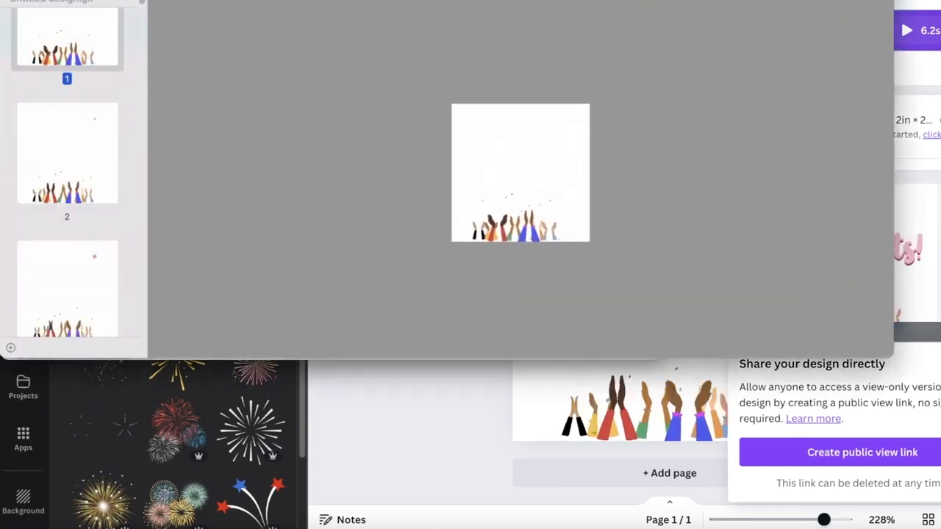
- Scroll through the downloaded GIF's frames in Preview
scroll(down, 3)
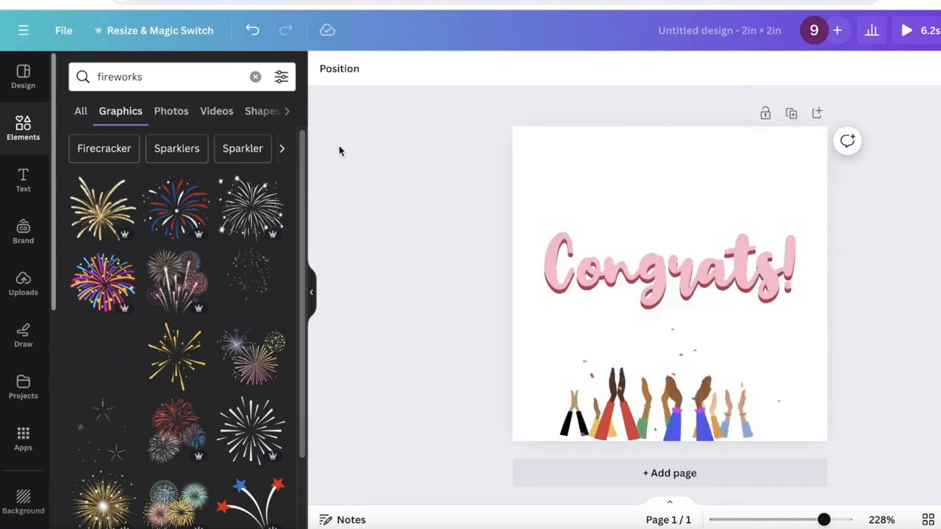
- Clear the Congrats! design from the page and return to the Elements overview
click(669, 272)
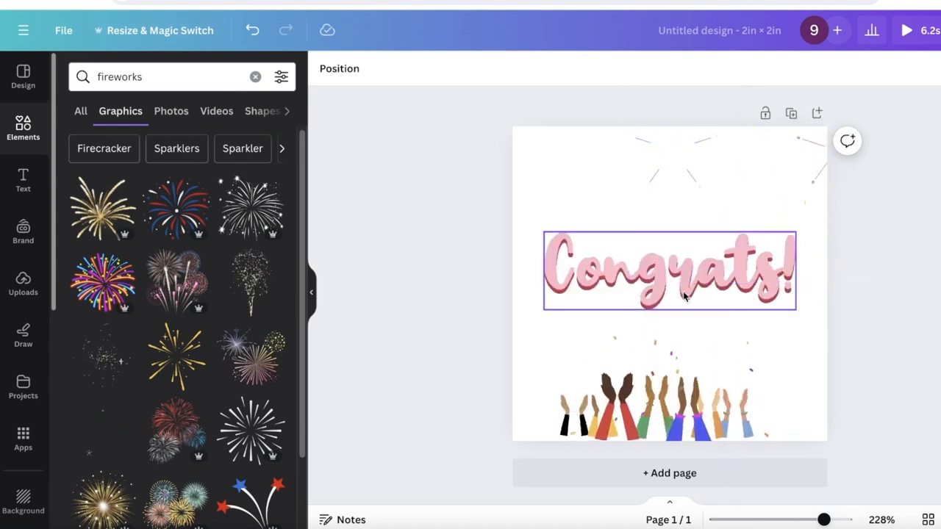
click(669, 271)
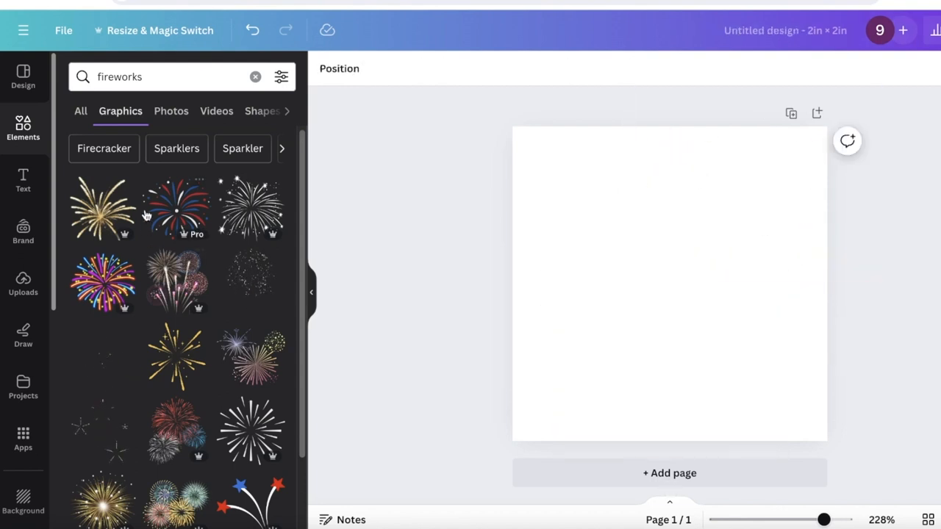
click(256, 76)
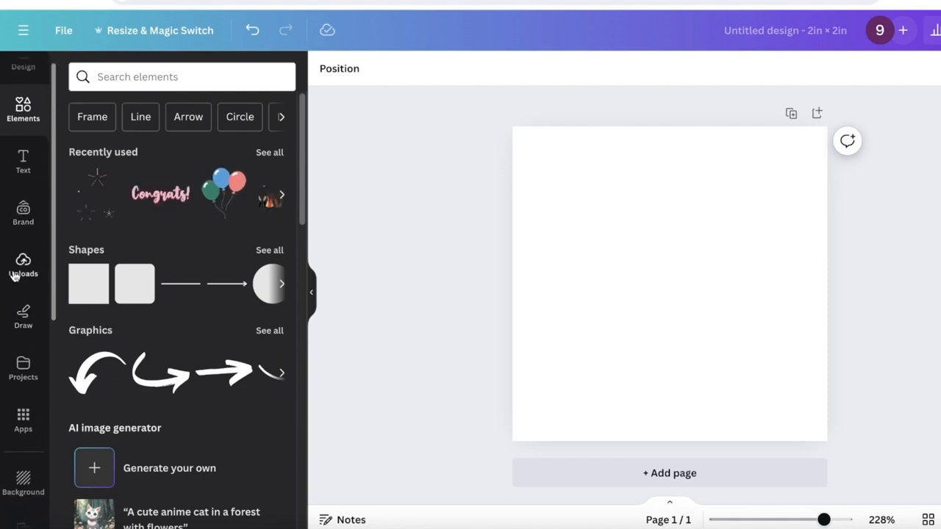
- Add the uploaded woman-in-black-shirt photo and centre it on the page
click(23, 264)
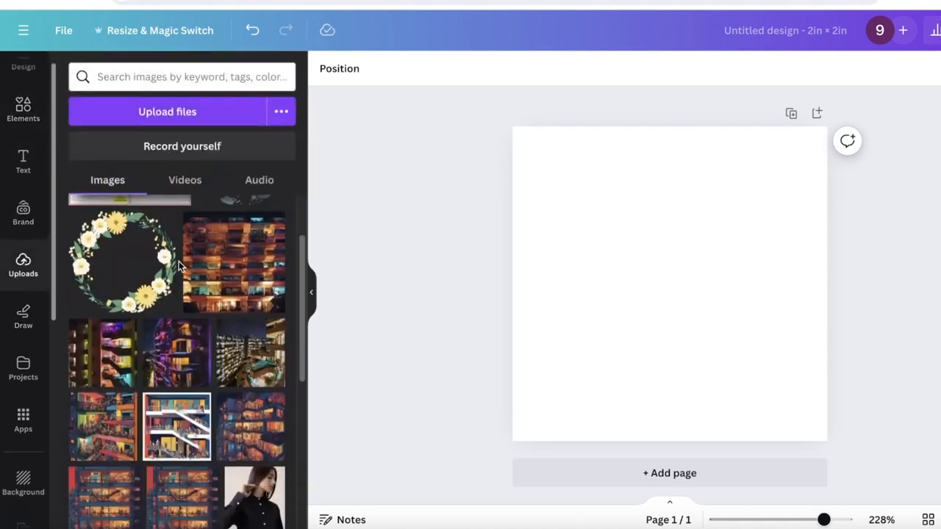
scroll(down, 3)
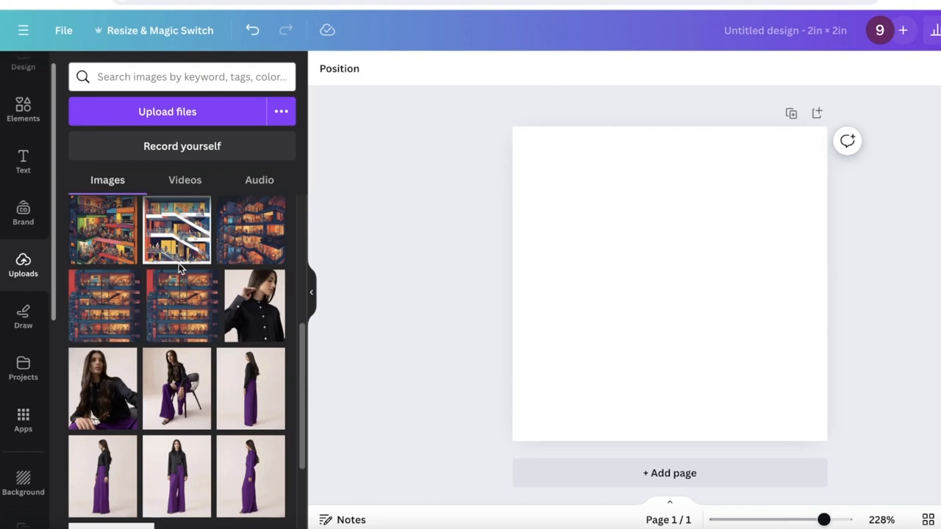
click(253, 306)
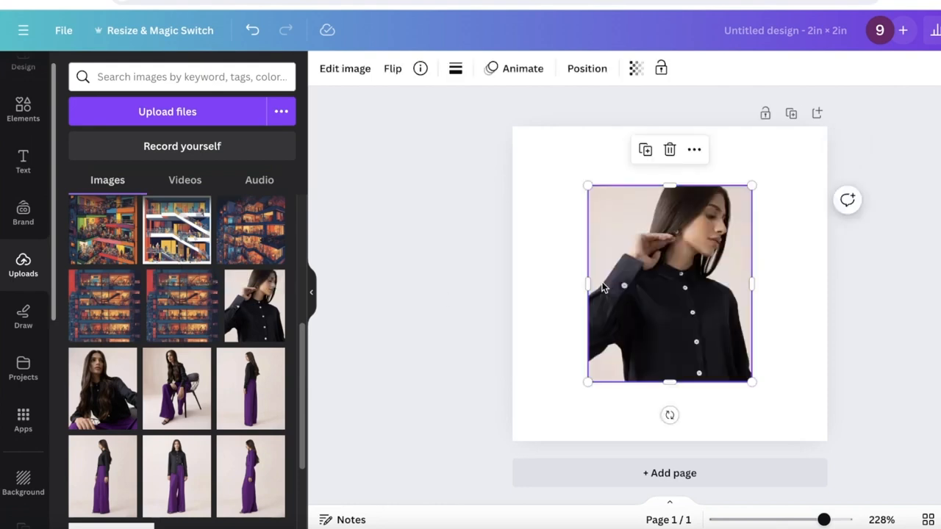
drag(669, 282, 597, 341)
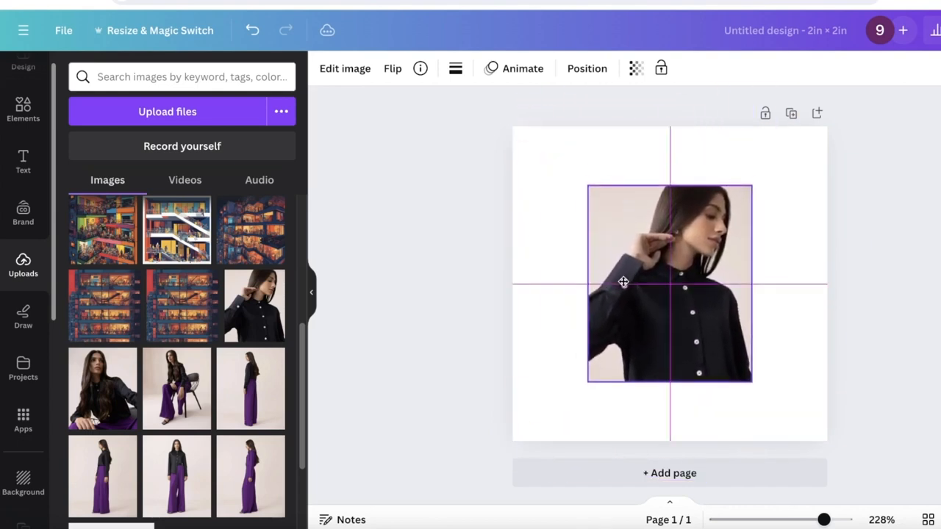
click(623, 282)
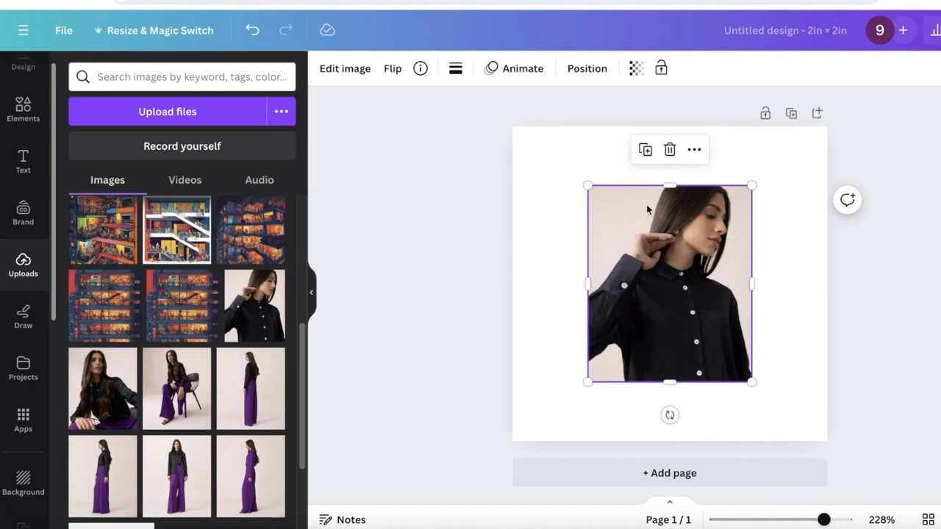
mouse_move(667, 224)
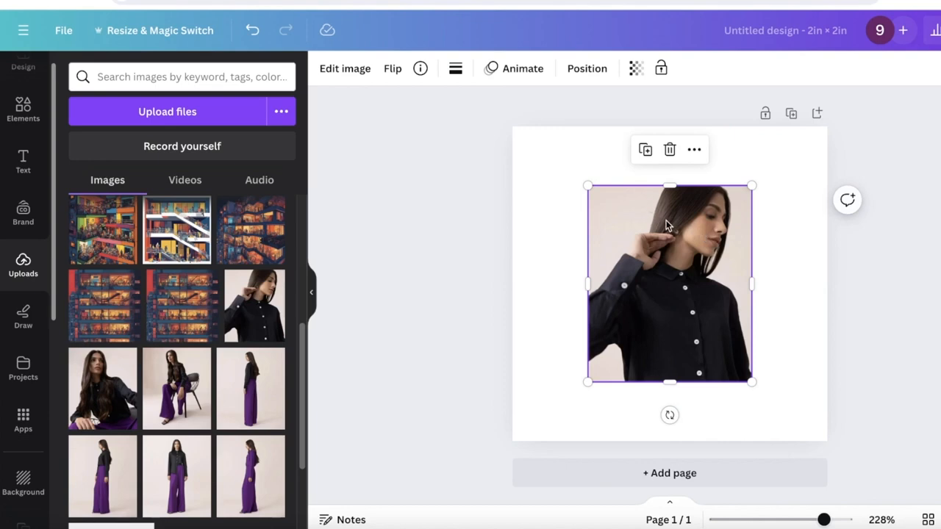
mouse_move(906, 294)
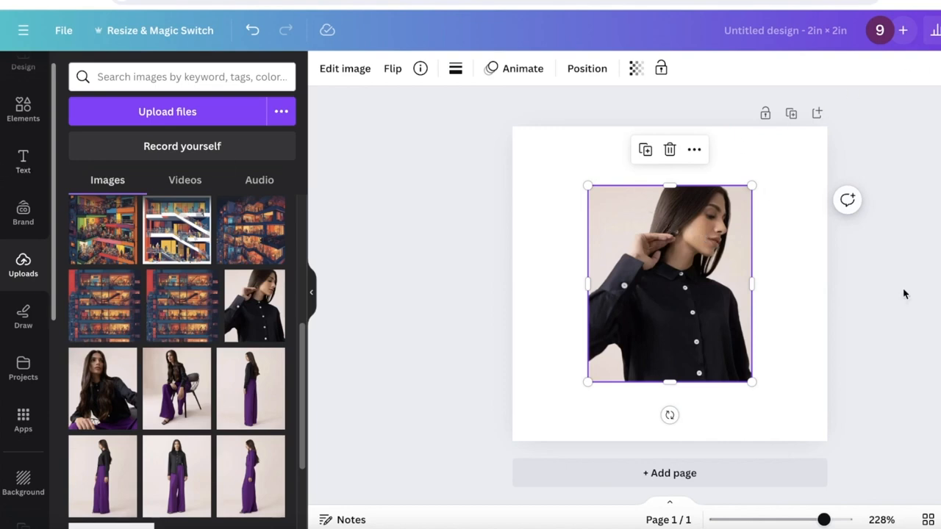
- Find the Background Eraser app by searching 'remove' and apply it to the photo
click(23, 416)
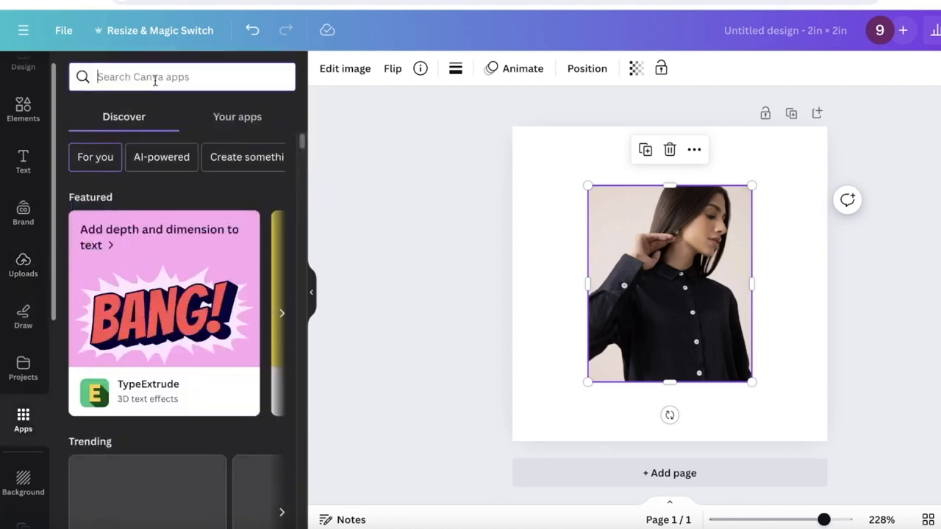
text(remove bg)
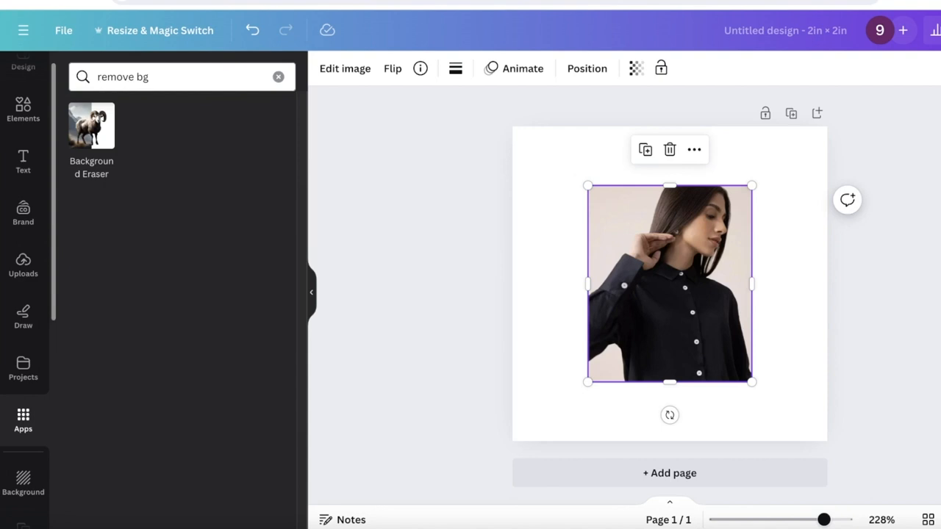
click(91, 127)
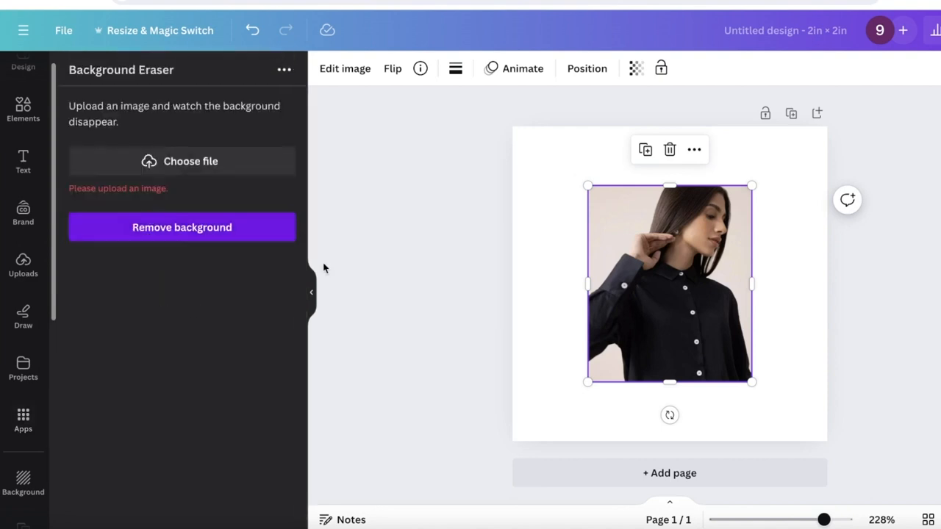
click(183, 160)
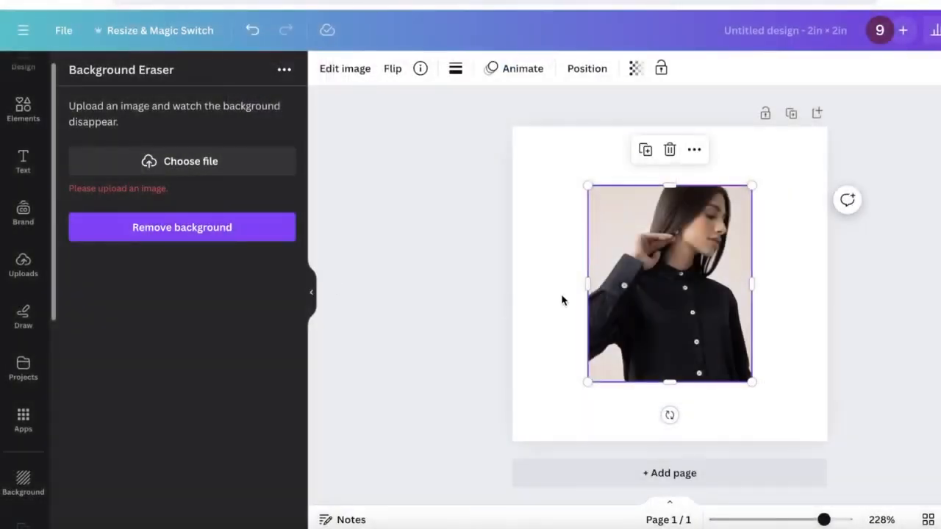
click(325, 68)
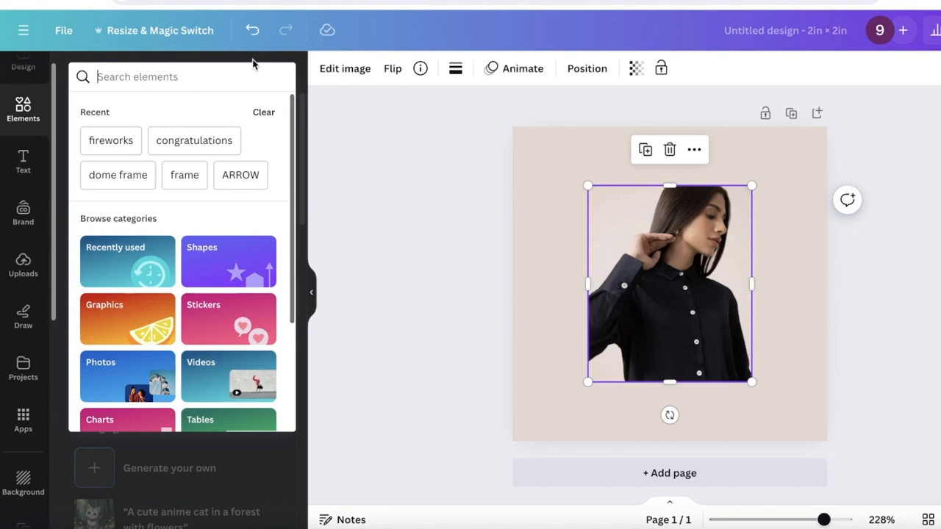
- Replace the woman's photo with a pink bird graphic from the 'bird' search, placed near the page centre
text(bird)
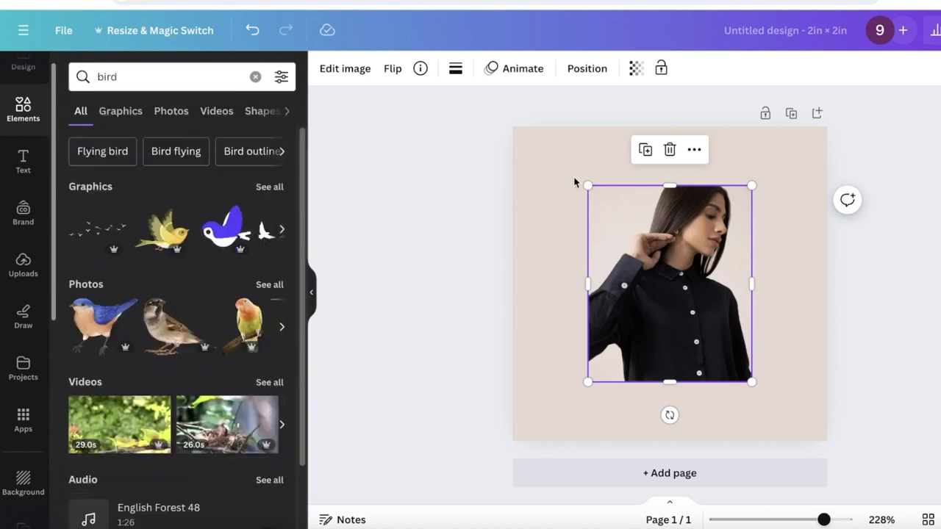
click(669, 150)
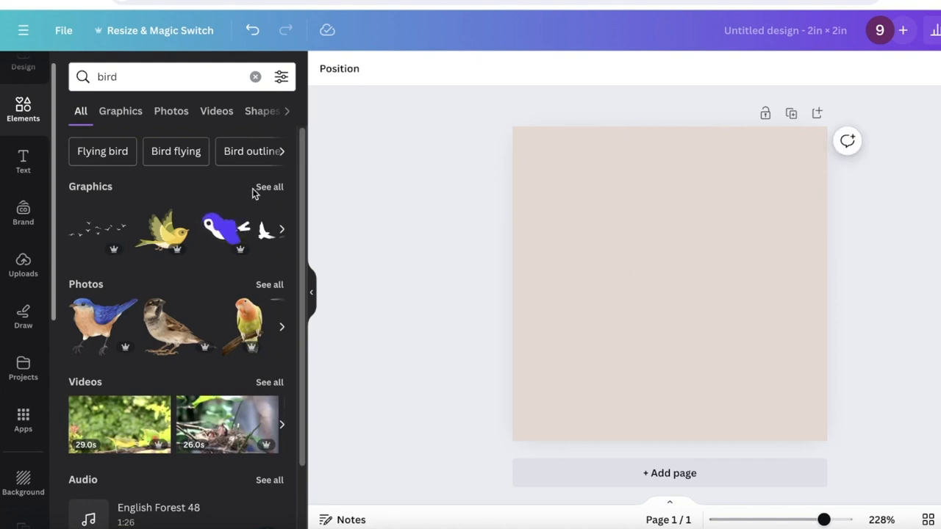
click(121, 112)
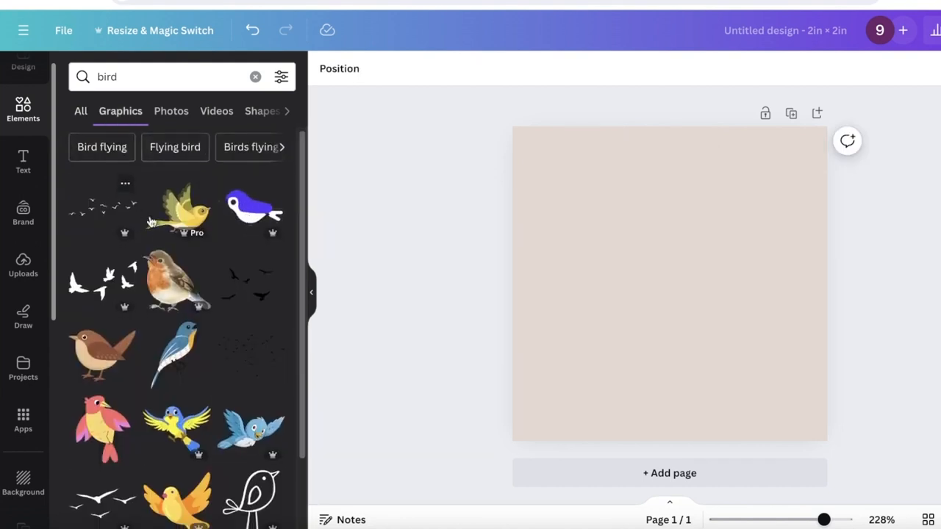
scroll(down, 3)
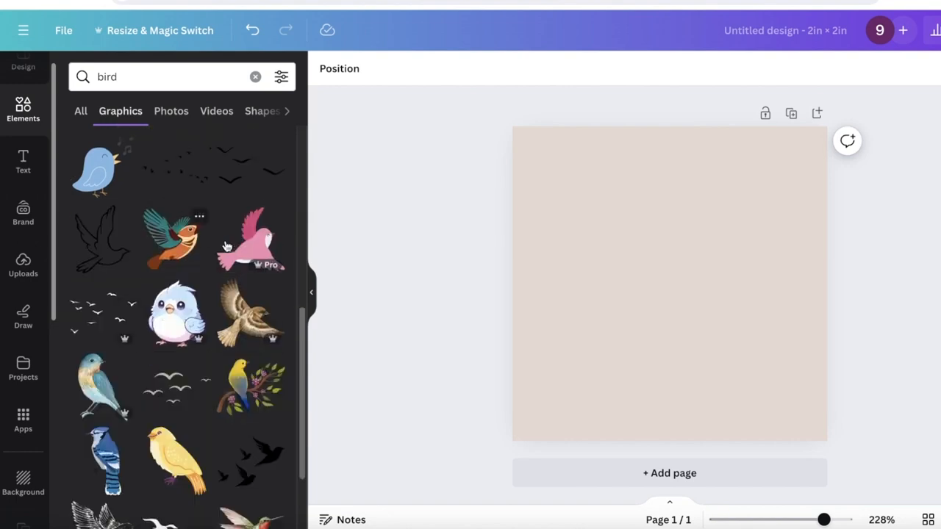
click(250, 238)
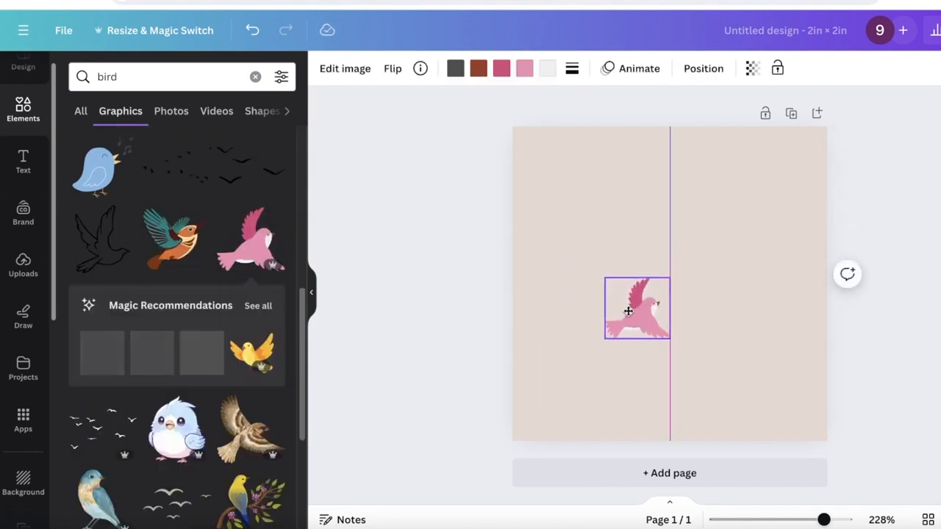
drag(637, 309, 616, 327)
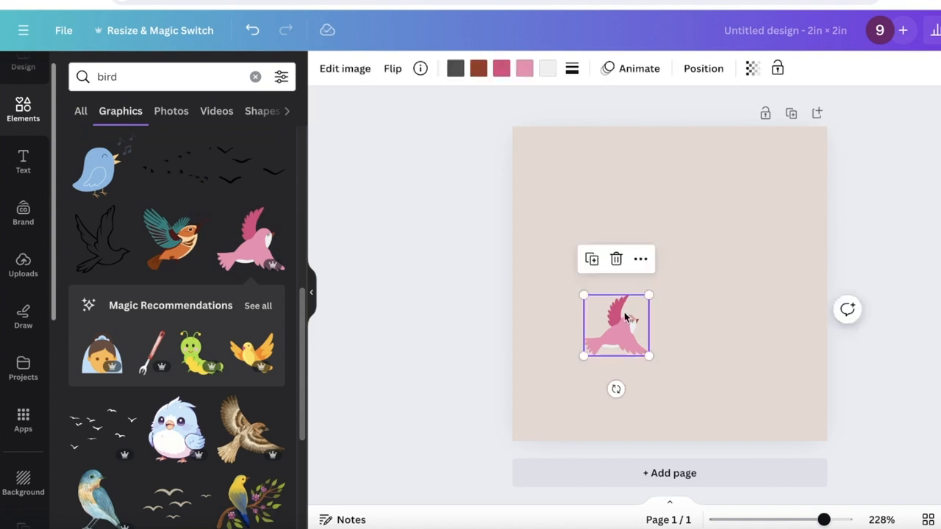
mouse_move(611, 309)
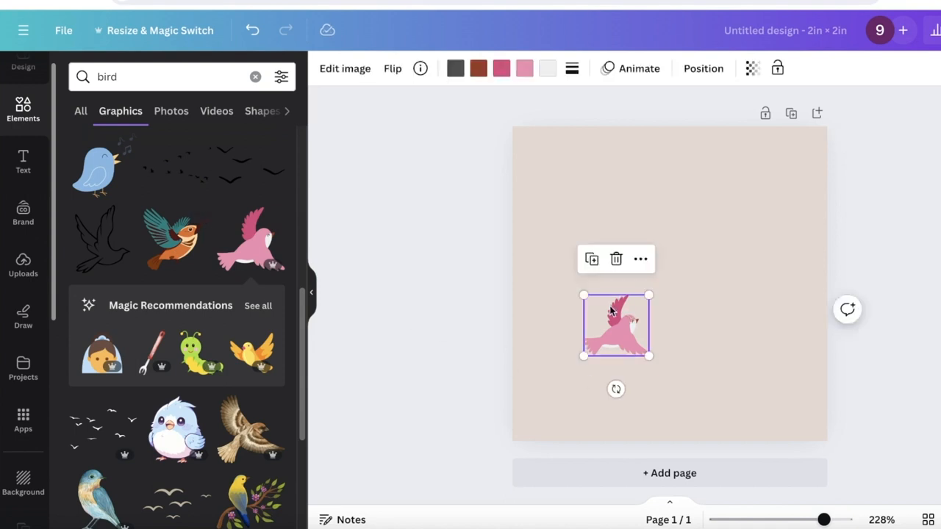
- Browse and preview element animations on the pink bird
click(638, 69)
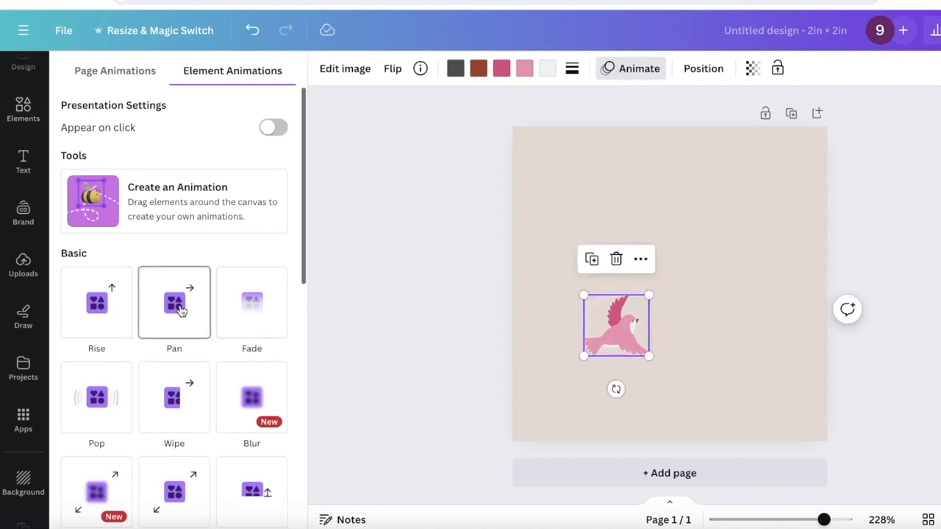
scroll(down, 3)
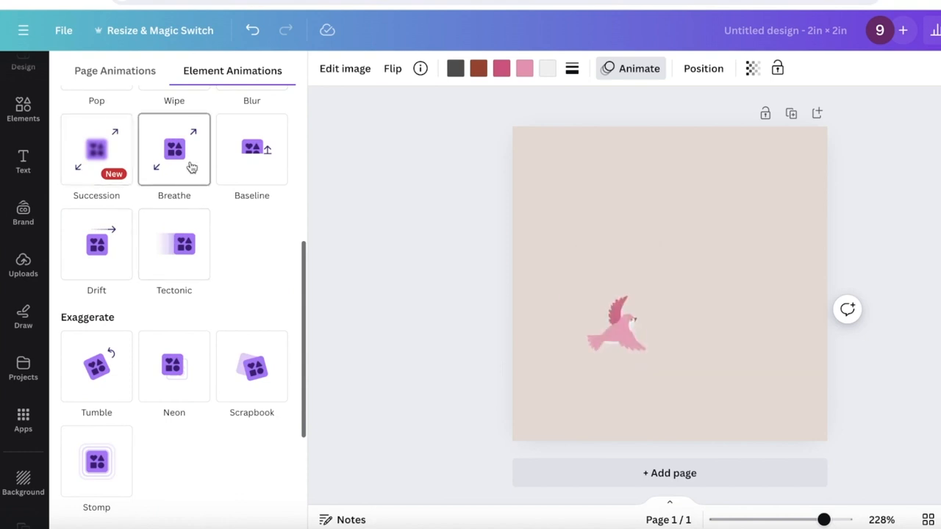
click(616, 326)
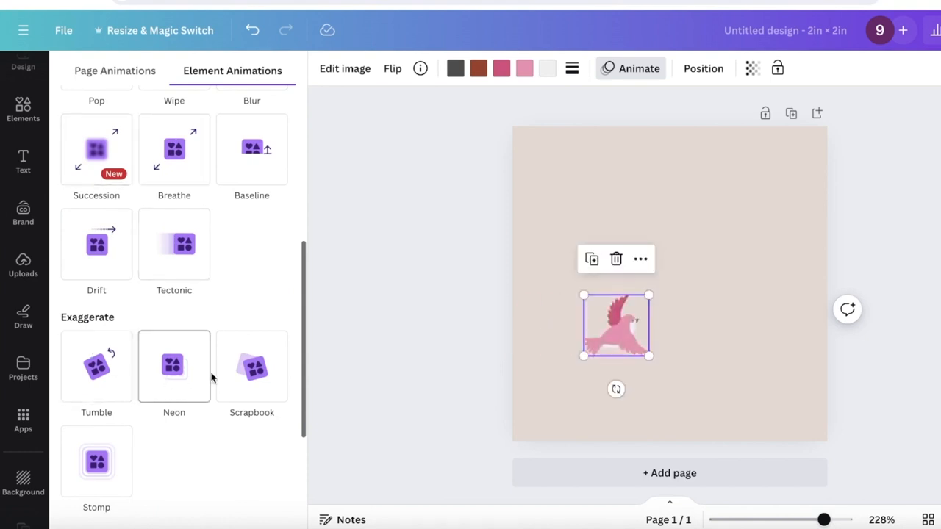
scroll(down, 3)
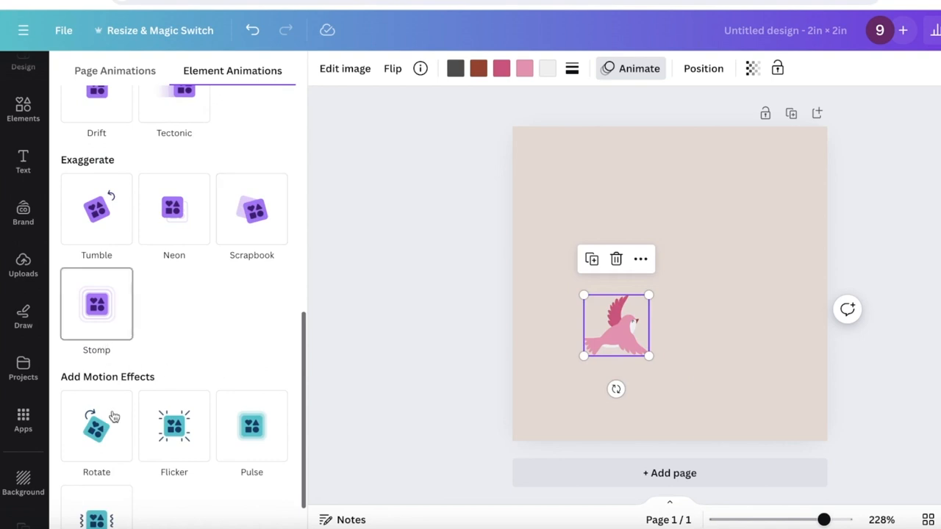
click(173, 427)
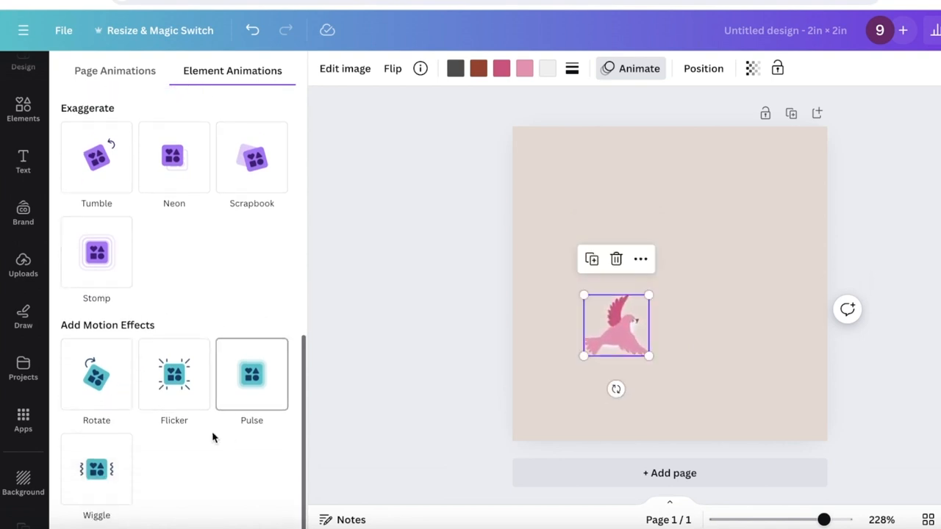
- Apply the Wiggle animation and position the bird just above the page centre
click(98, 469)
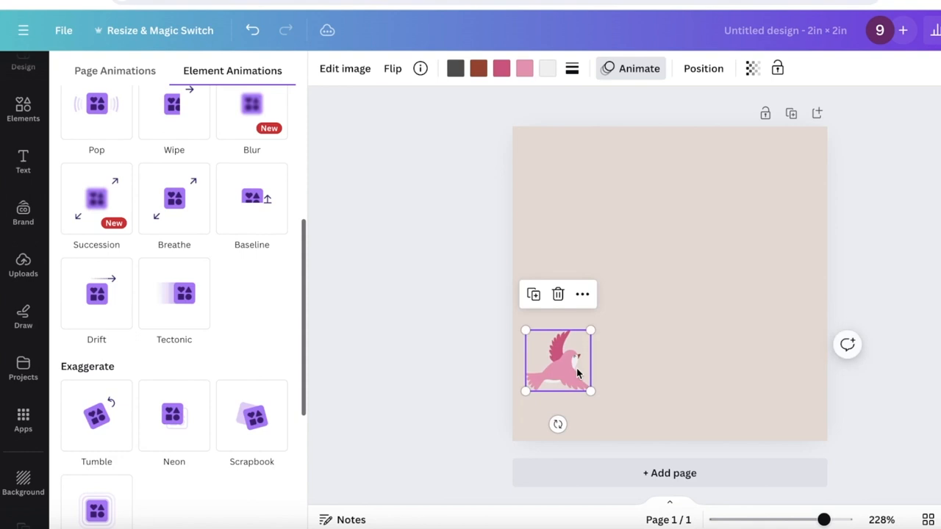
drag(559, 360, 608, 297)
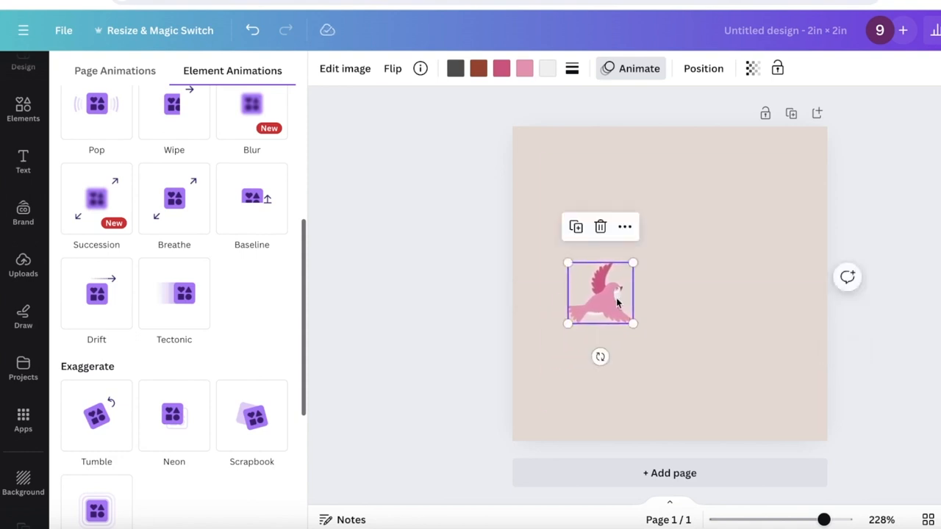
scroll(down, 3)
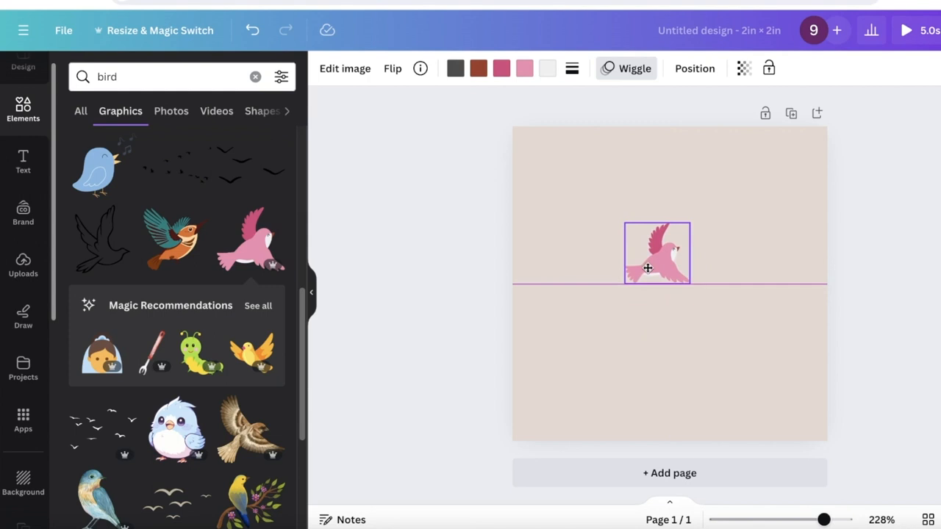
- Download the bird design as a GIF via Share > Download
click(934, 29)
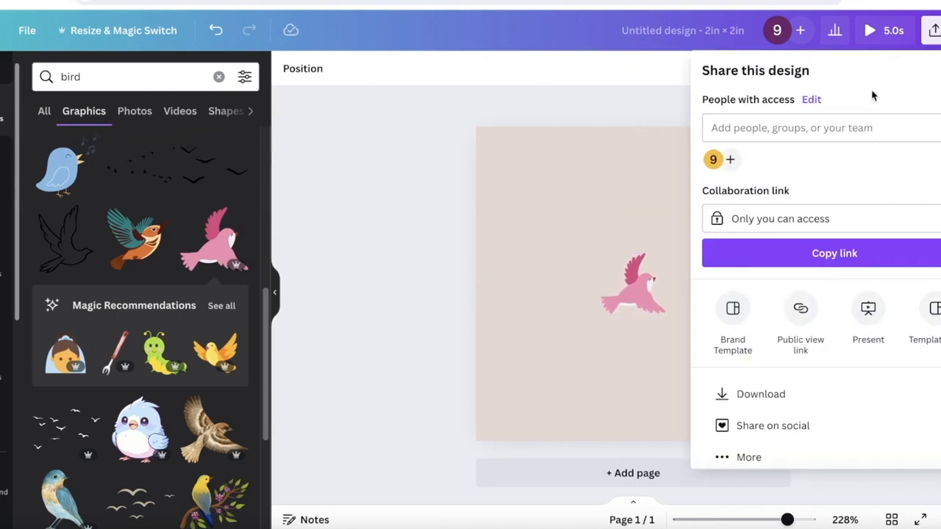
click(762, 394)
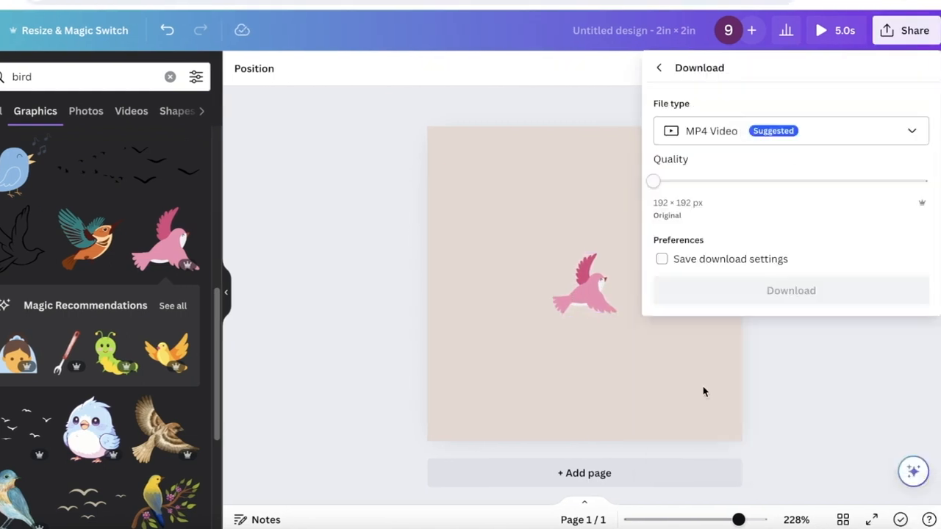
click(791, 131)
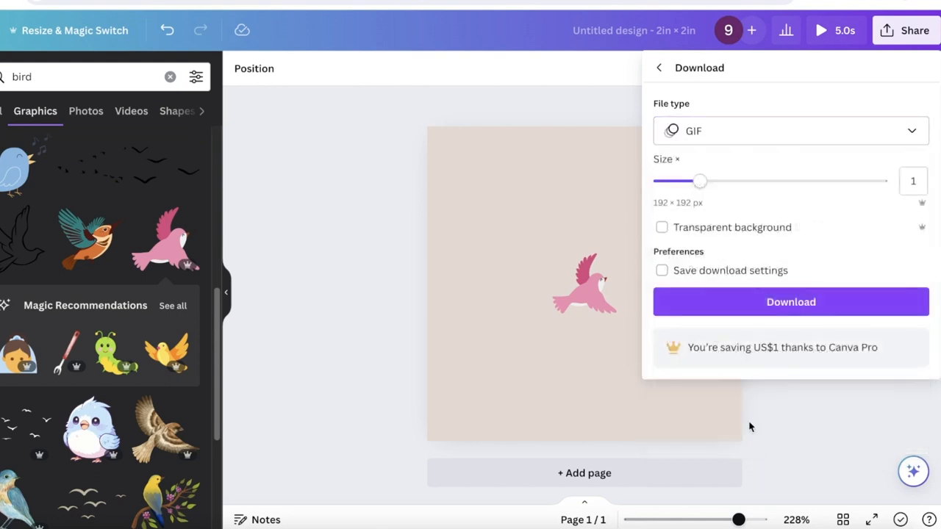
click(791, 302)
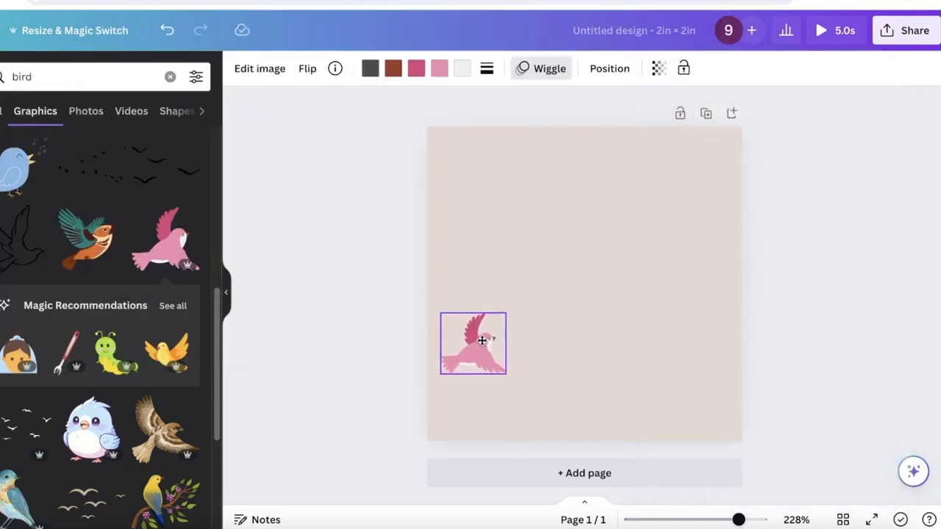
- Move the bird into the lower-left part of the page and reselect it
drag(482, 341, 438, 412)
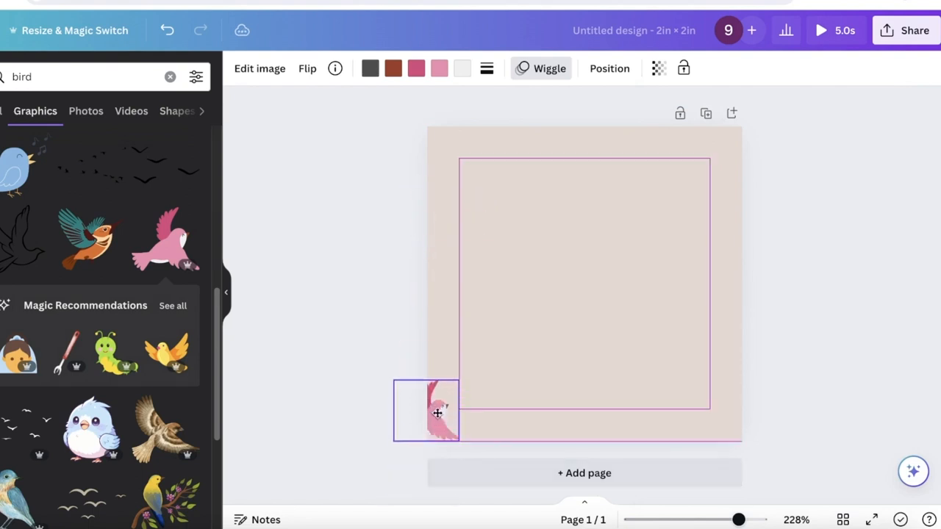
drag(438, 412, 732, 120)
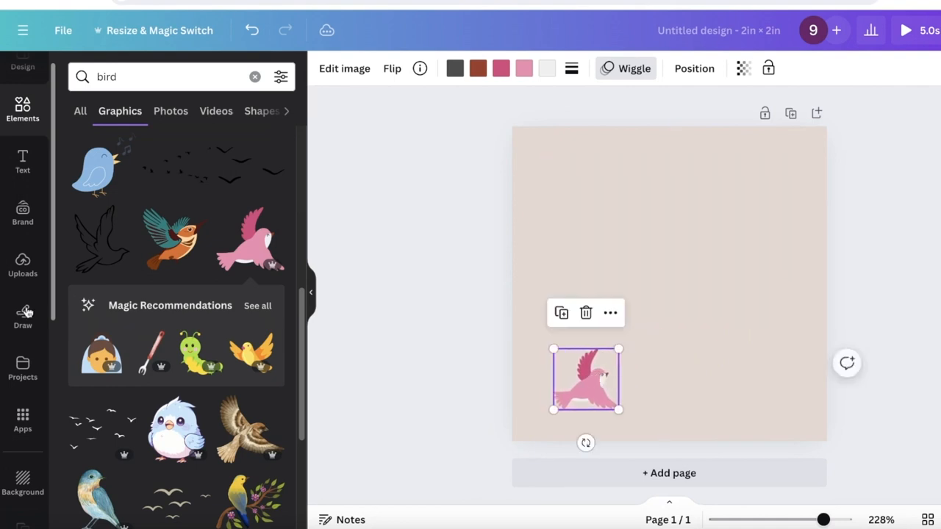
click(597, 295)
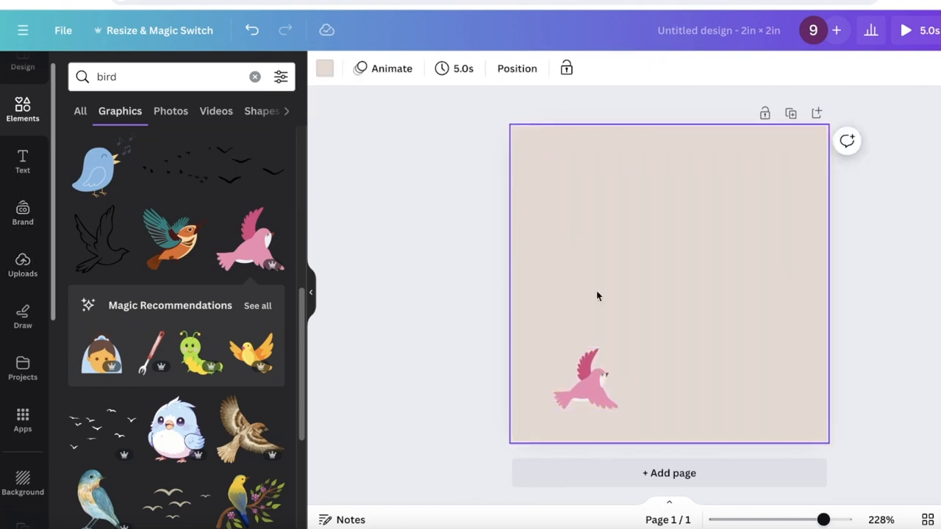
click(586, 391)
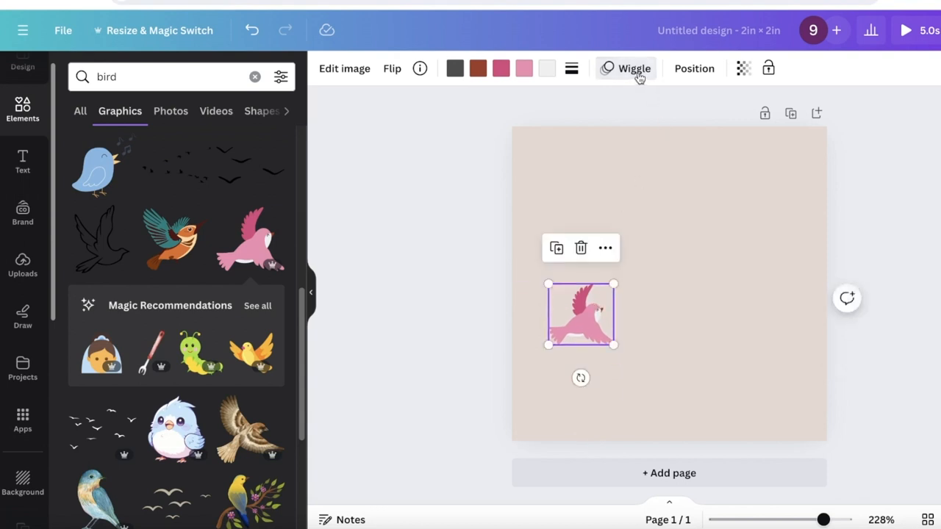
- Start a custom animation path and draw the bird's looping flight toward the upper right
click(626, 69)
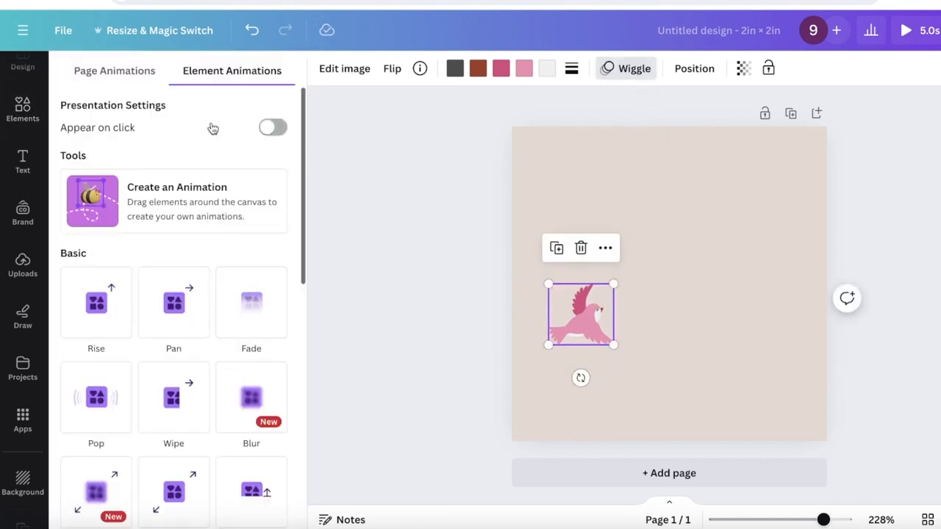
mouse_move(139, 236)
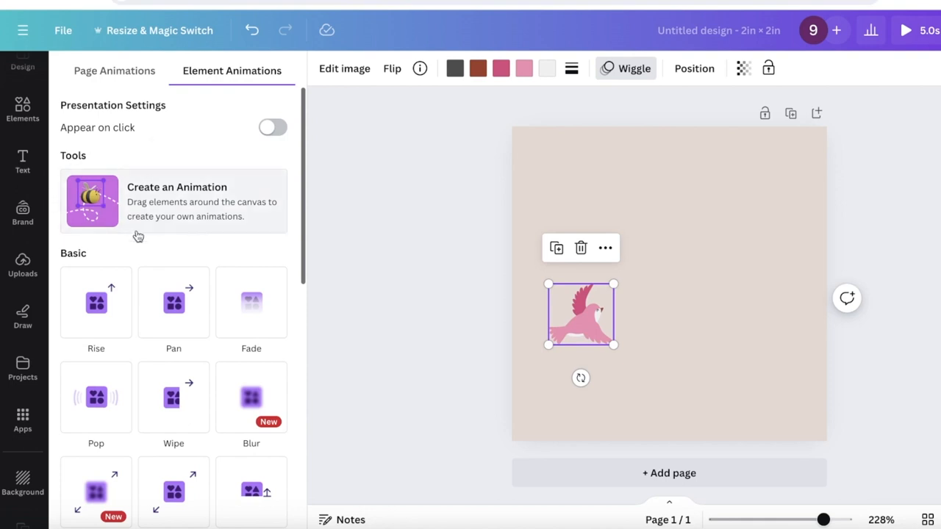
mouse_move(86, 212)
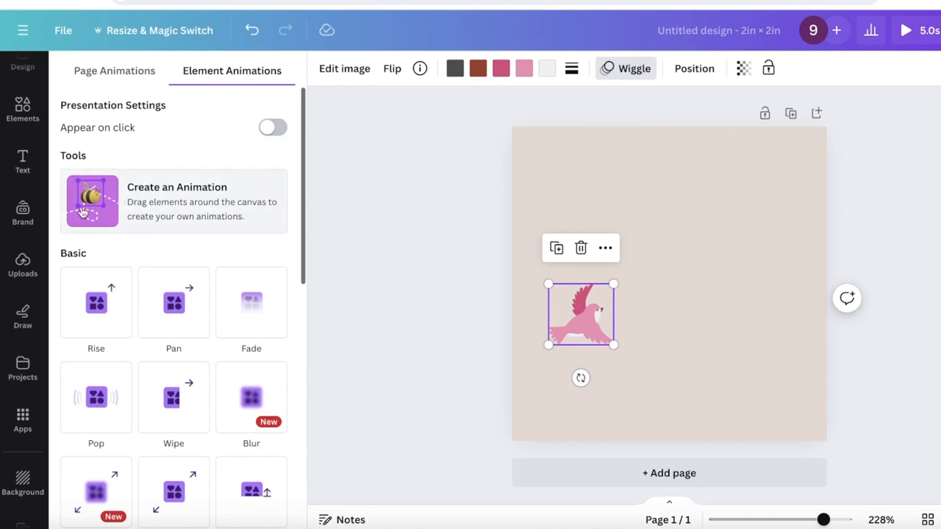
click(91, 200)
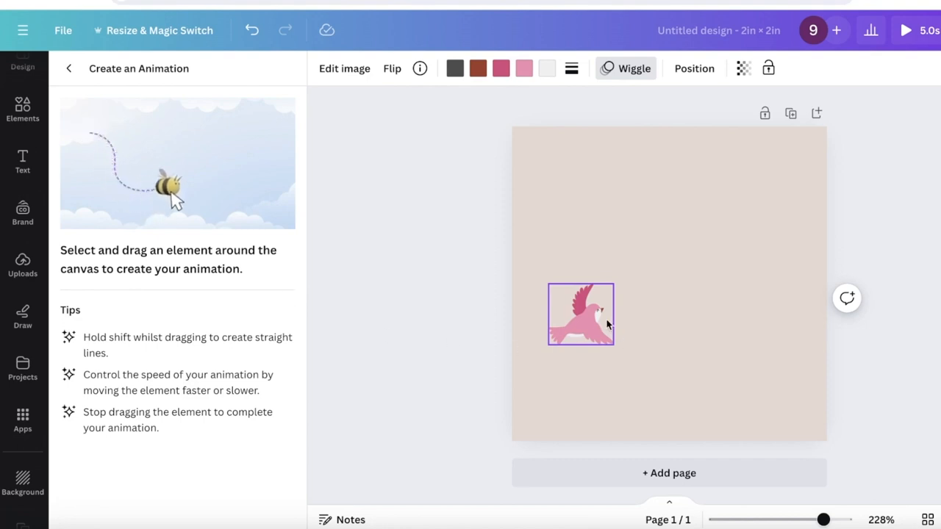
drag(581, 315, 632, 265)
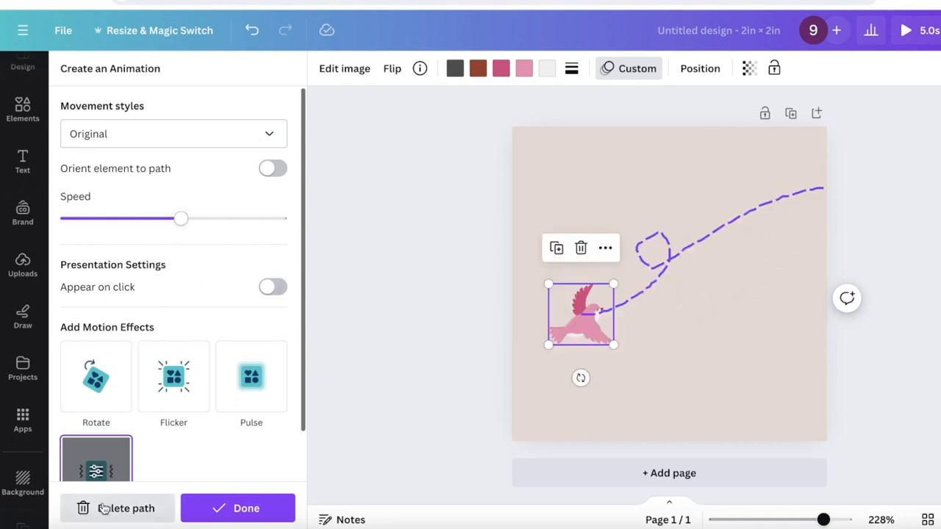
scroll(down, 3)
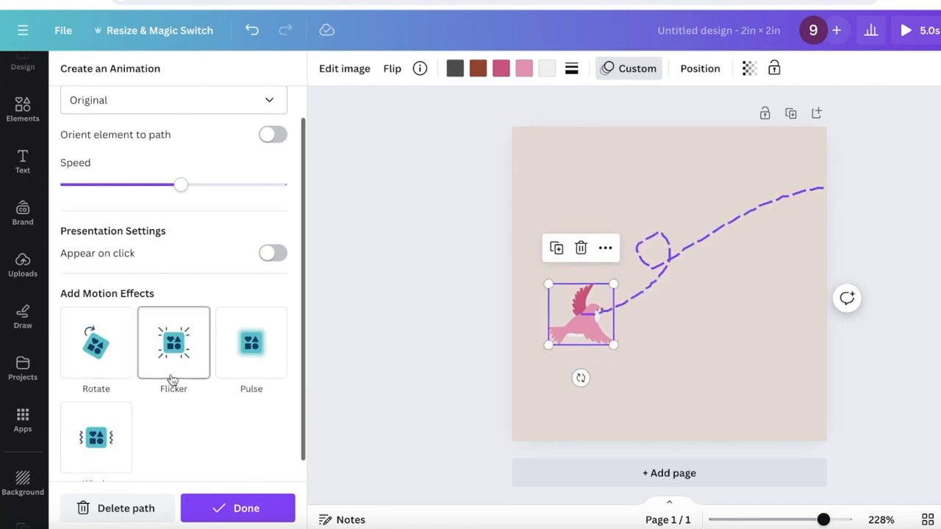
click(238, 509)
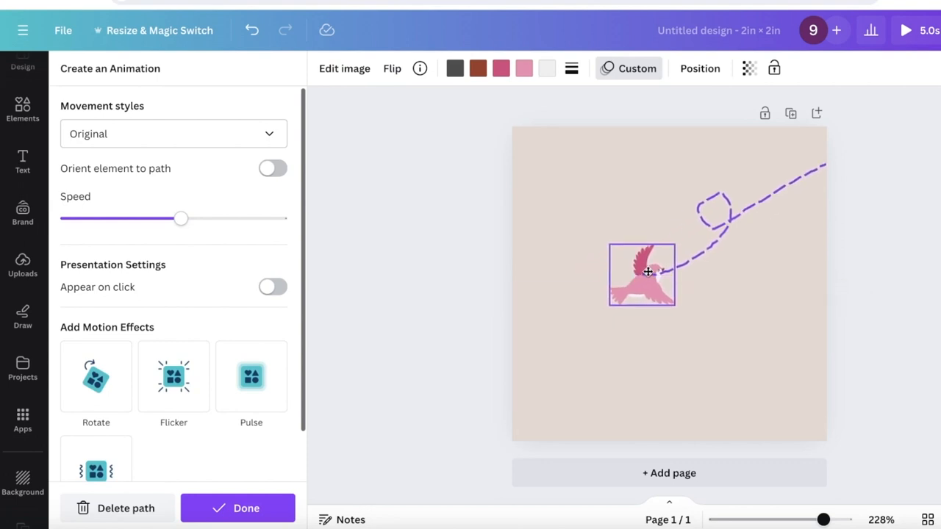
- Extend the path off the lower-left edge, slow the speed and set Movement style to Smooth
drag(641, 275, 522, 359)
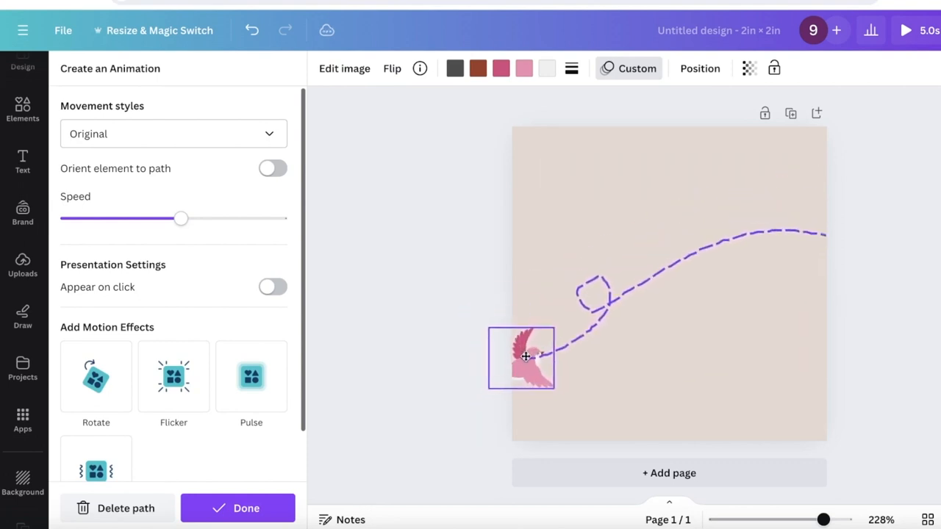
drag(527, 357, 500, 403)
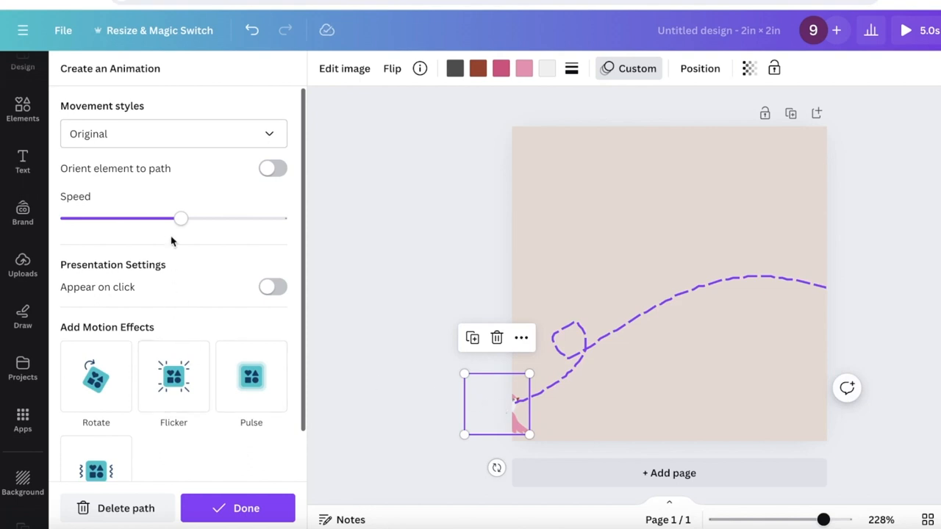
drag(182, 218, 125, 218)
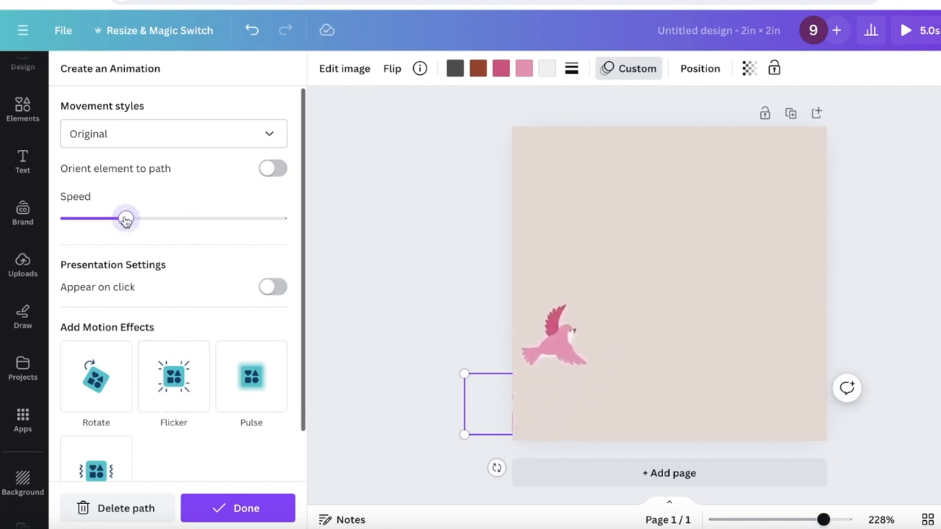
drag(125, 219, 227, 219)
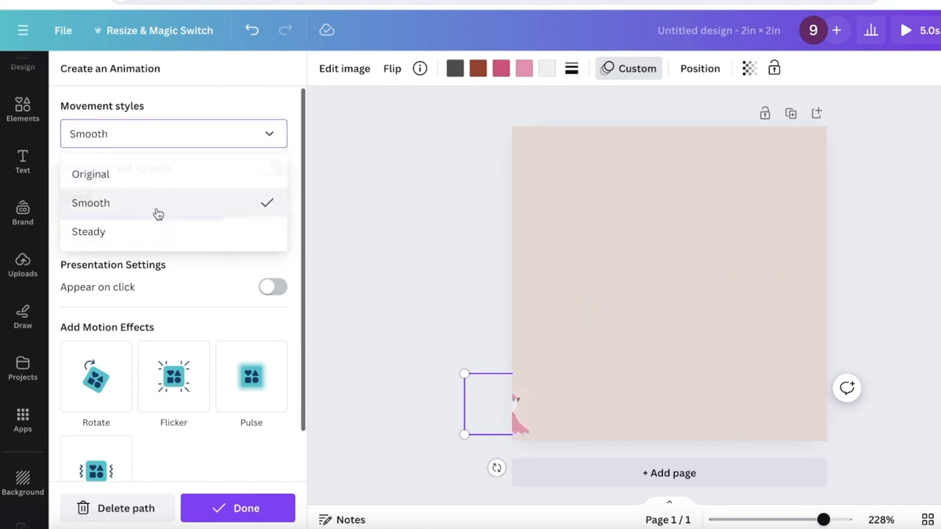
click(89, 203)
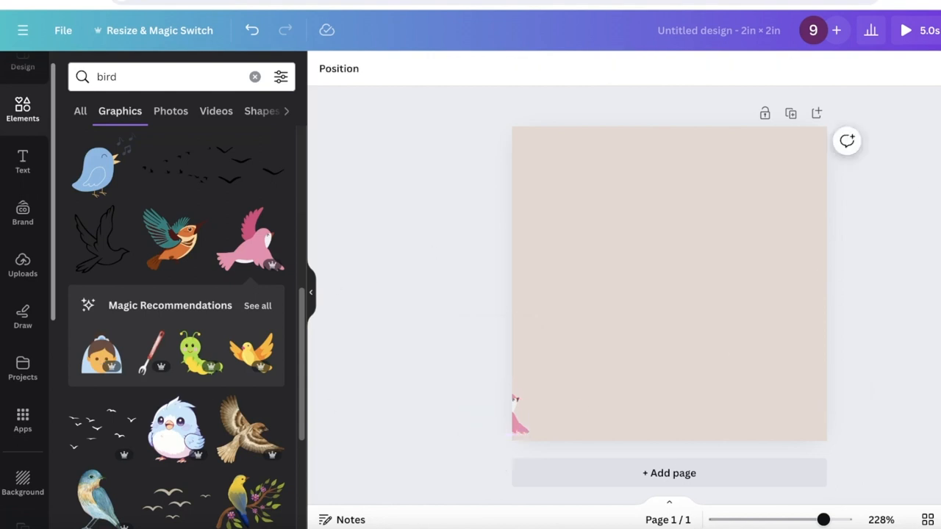
- Download the animated bird as a GIF and dismiss the sharing options
click(914, 31)
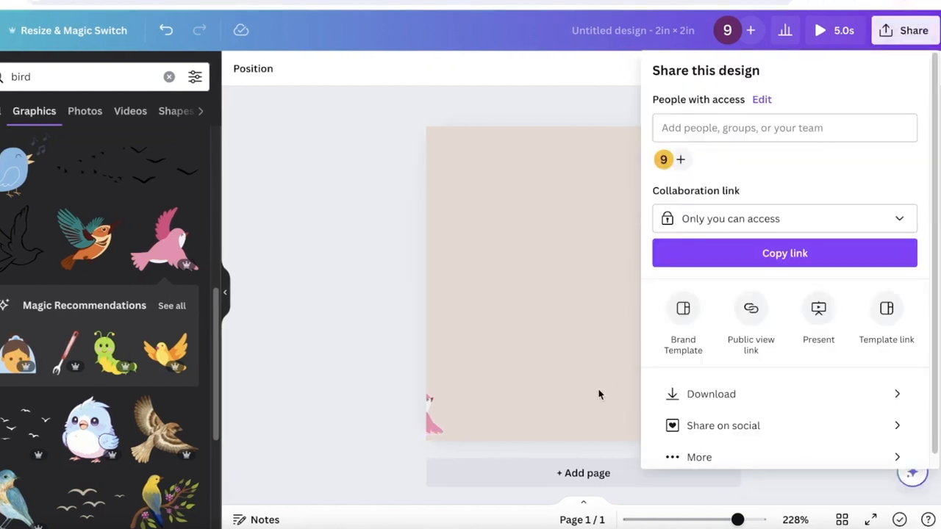
mouse_move(729, 247)
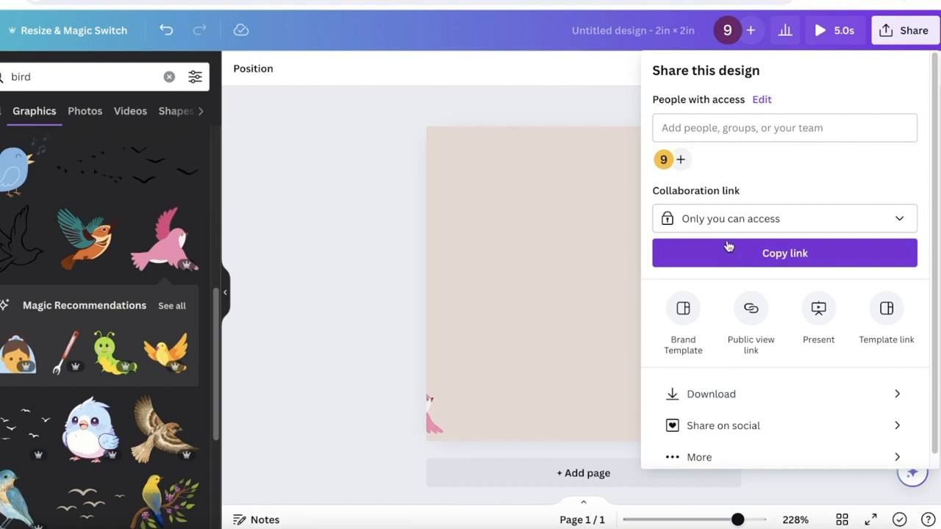
mouse_move(703, 388)
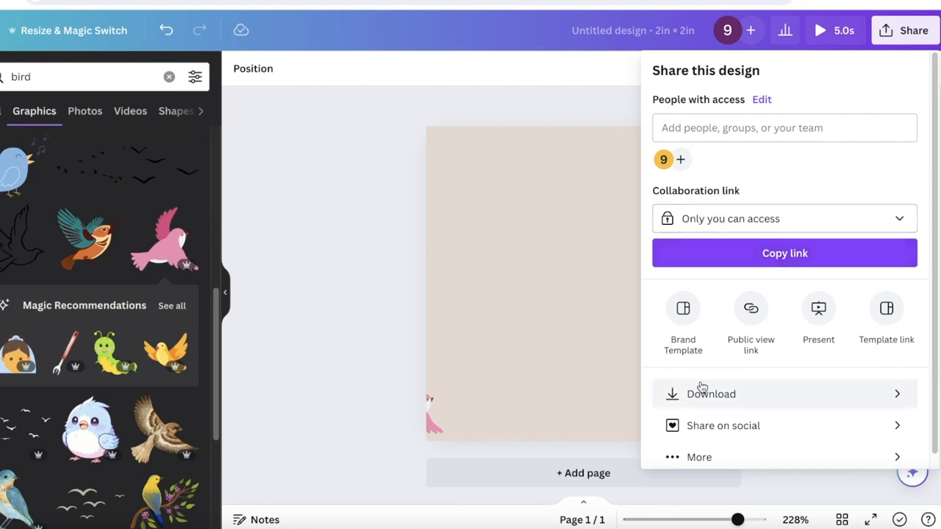
click(710, 394)
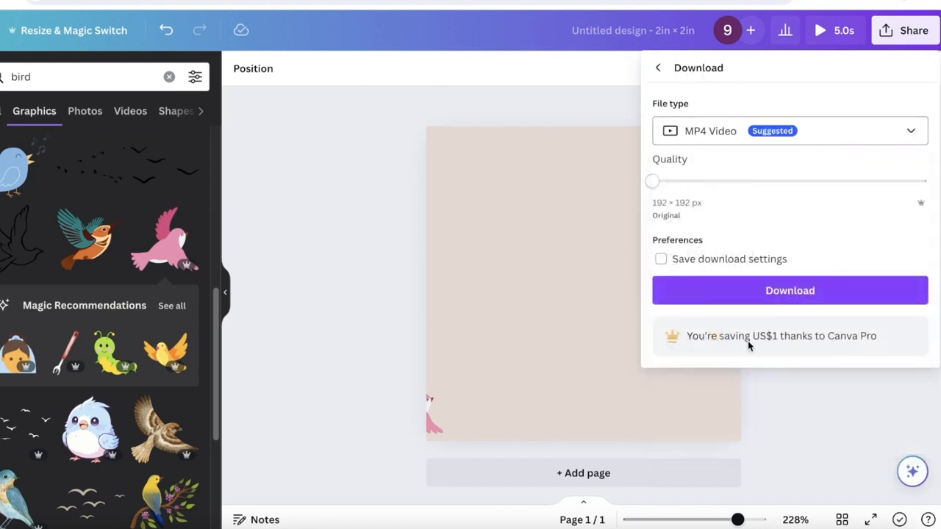
click(790, 129)
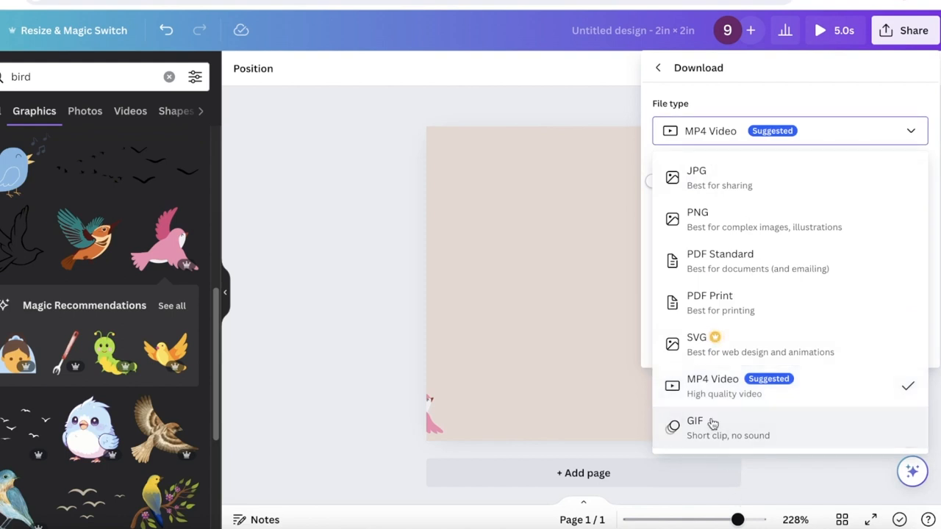
click(694, 421)
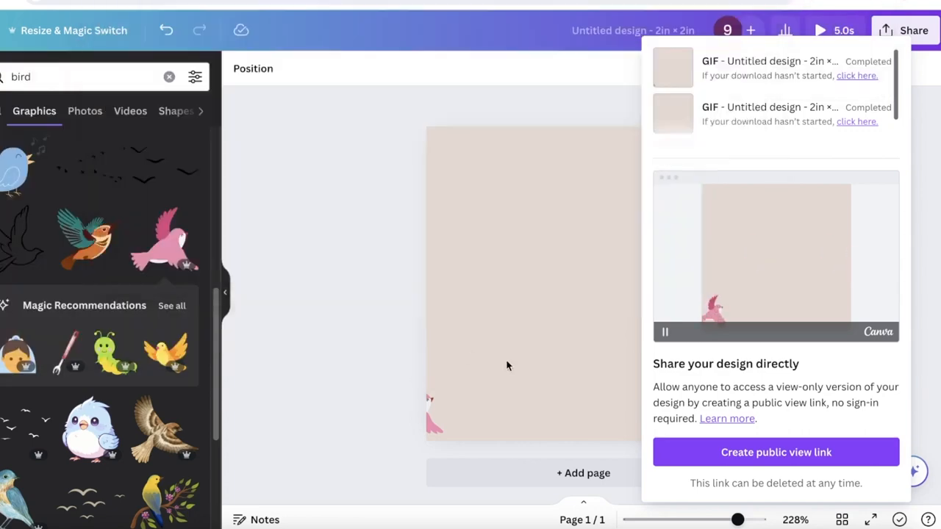
click(433, 415)
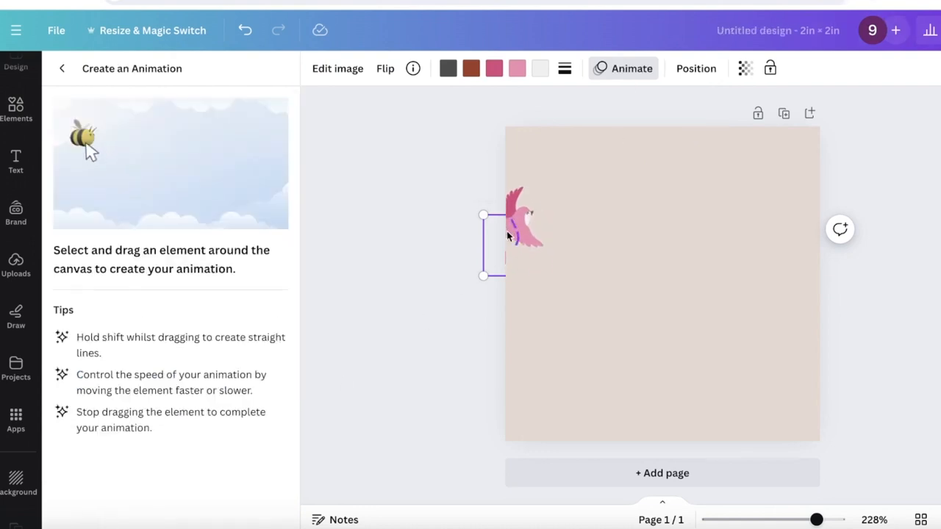
- Record a new flight path from the left edge, then return to the Elements library
drag(515, 228, 669, 199)
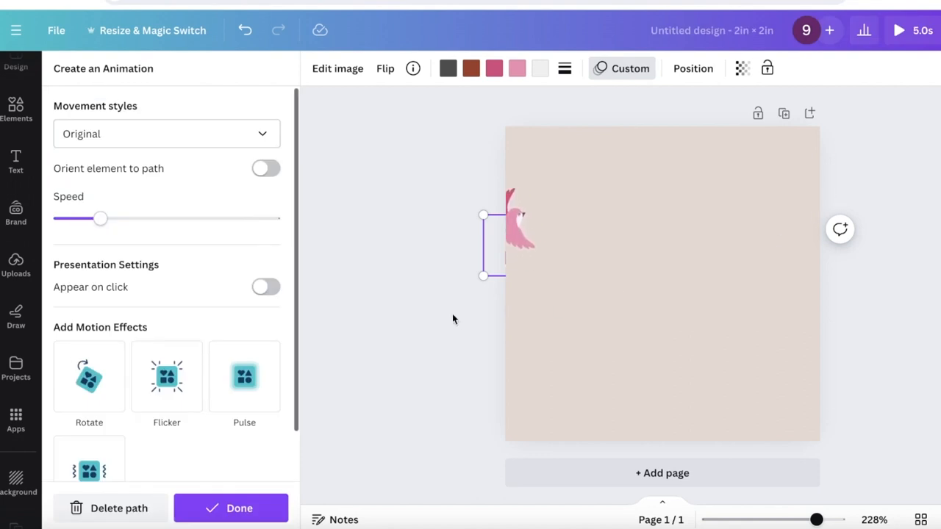
click(14, 109)
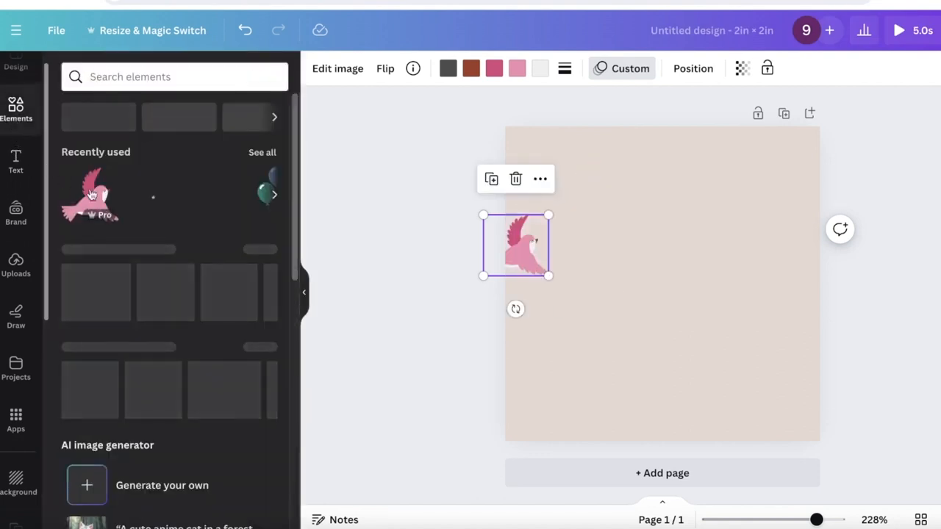
- Add watercolor trees from the 'trees' search and enlarge them to cover the canvas
text(trees)
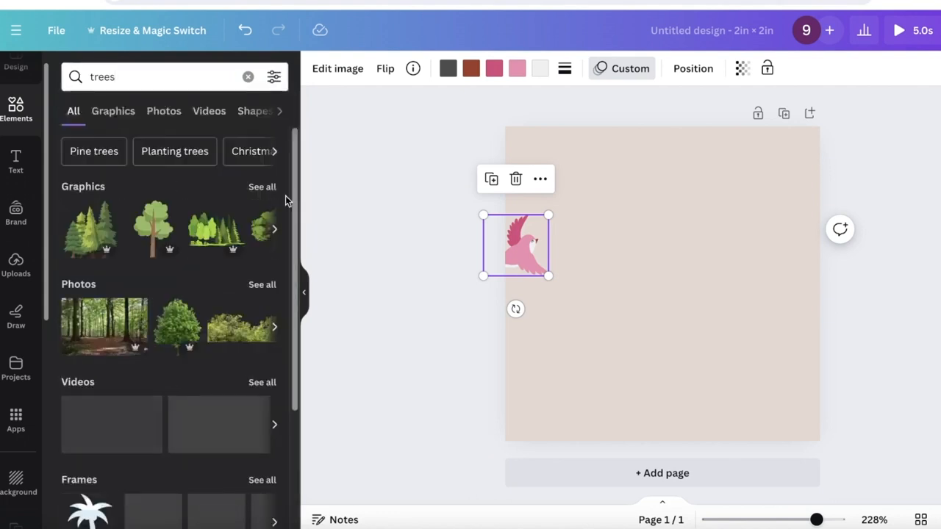
click(113, 112)
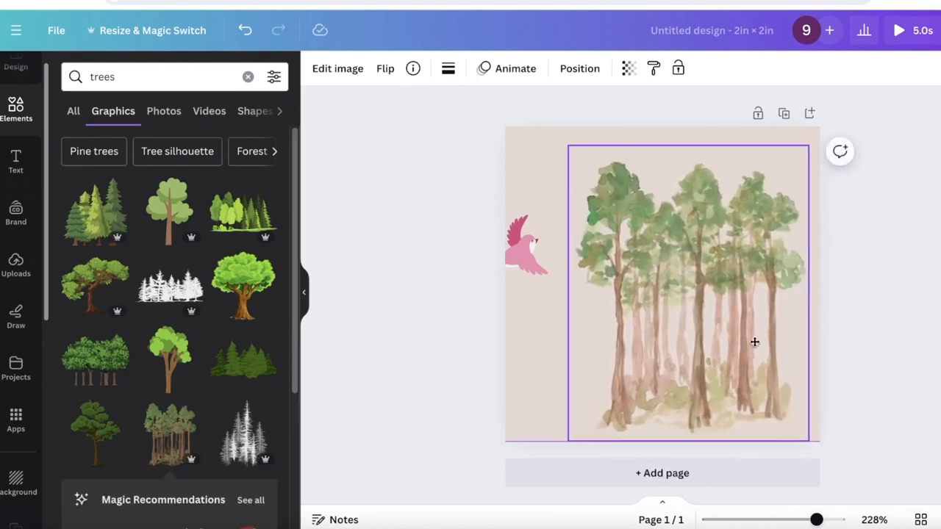
drag(754, 341, 621, 359)
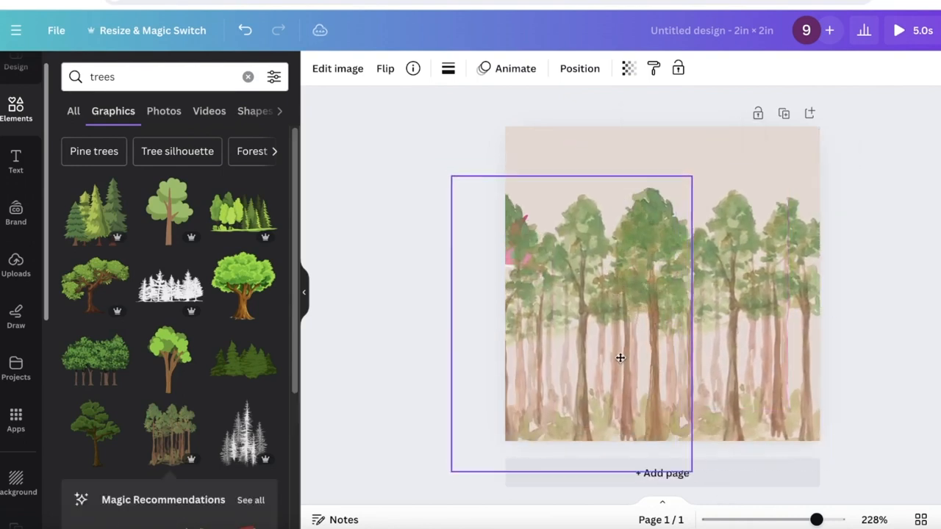
click(621, 358)
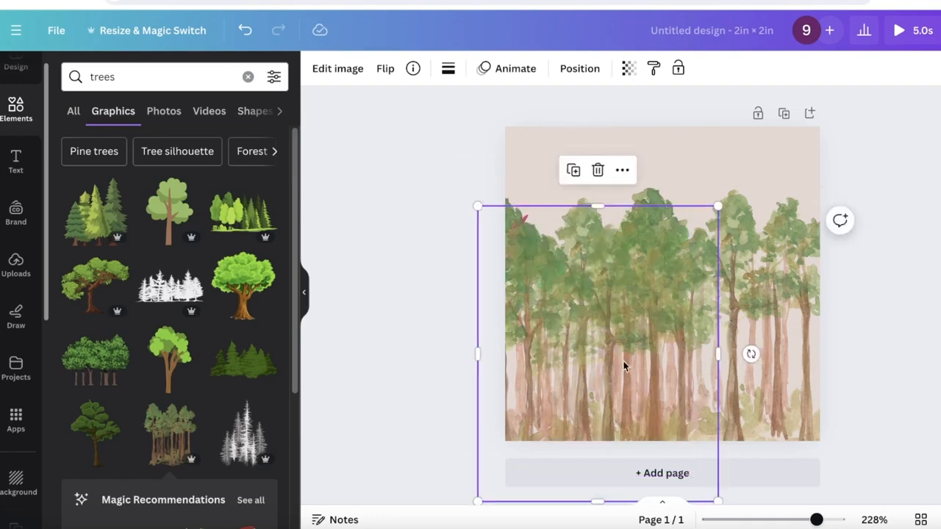
drag(717, 503, 850, 447)
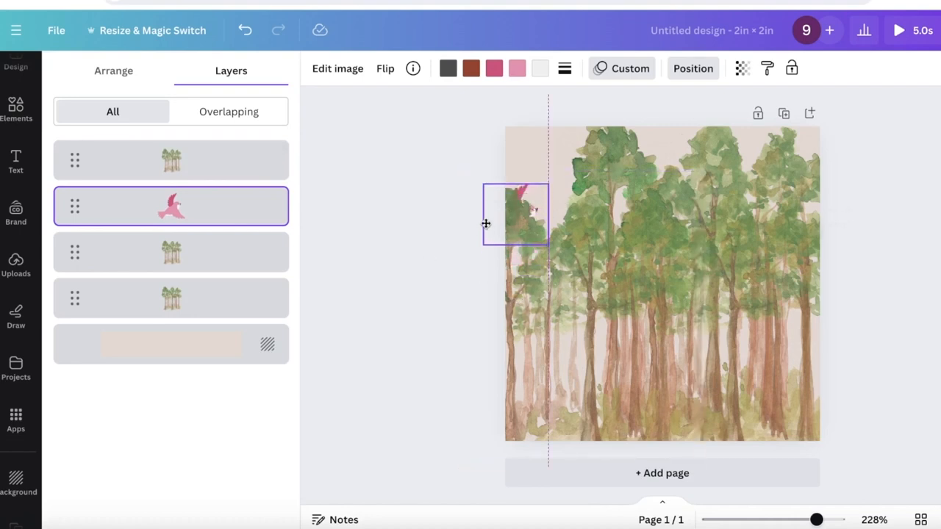
- Move the bird layer above all the tree layers
drag(515, 224, 524, 203)
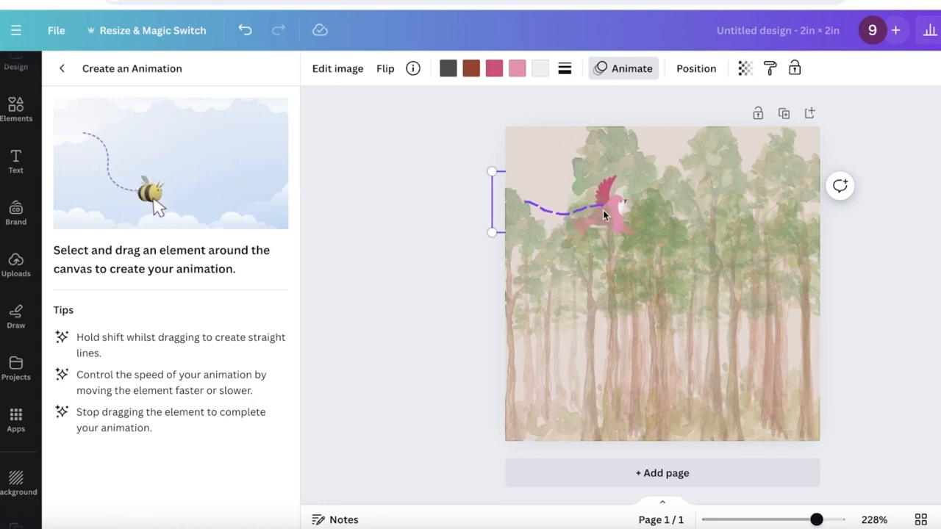
- Draw the bird's flight across the trees with Steady movement at a higher speed
drag(603, 213, 743, 213)
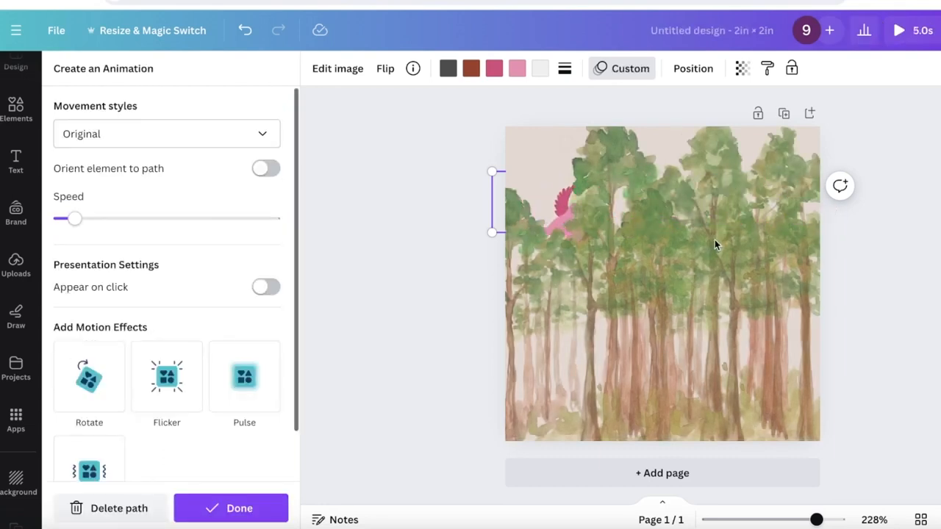
drag(76, 218, 182, 217)
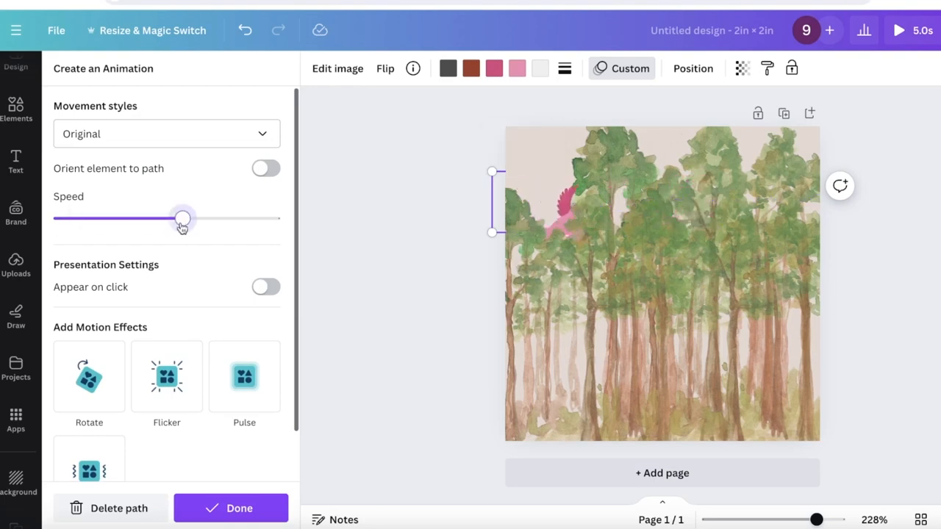
click(167, 132)
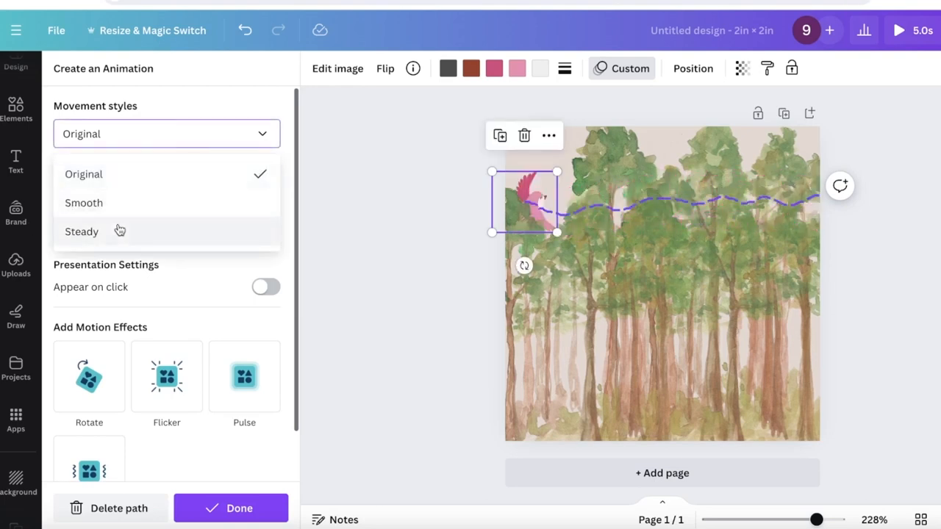
click(81, 231)
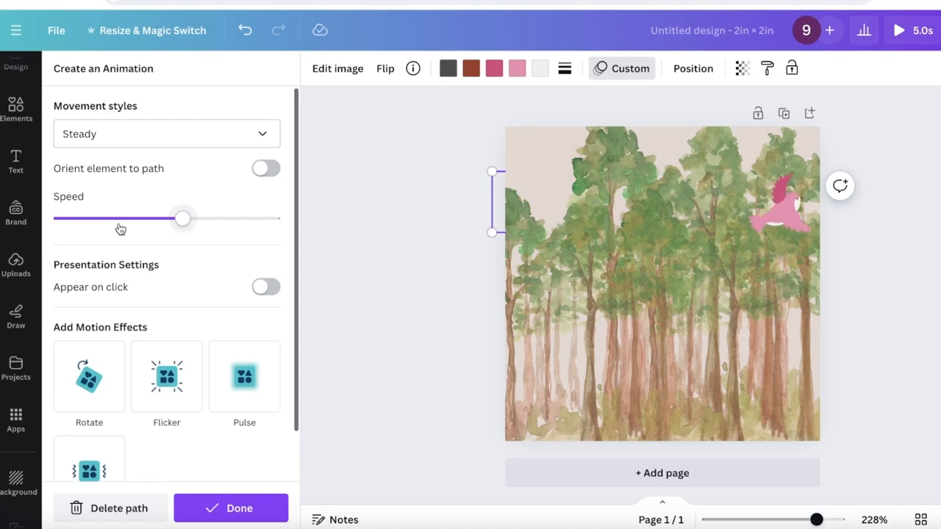
drag(182, 217, 228, 217)
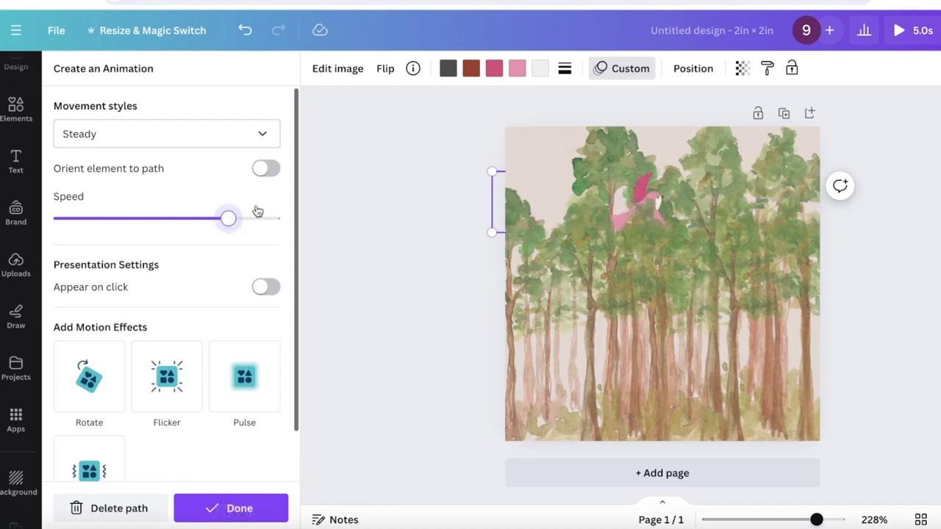
click(266, 168)
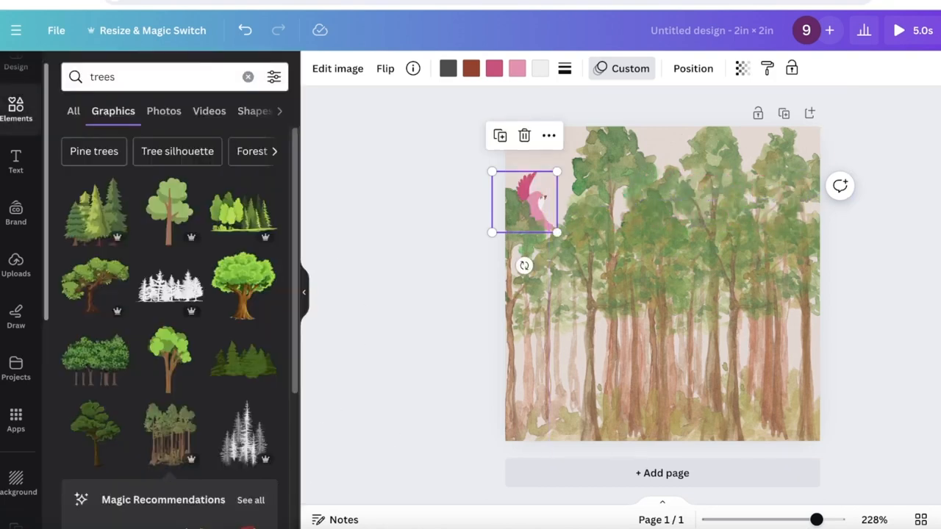
mouse_move(598, 124)
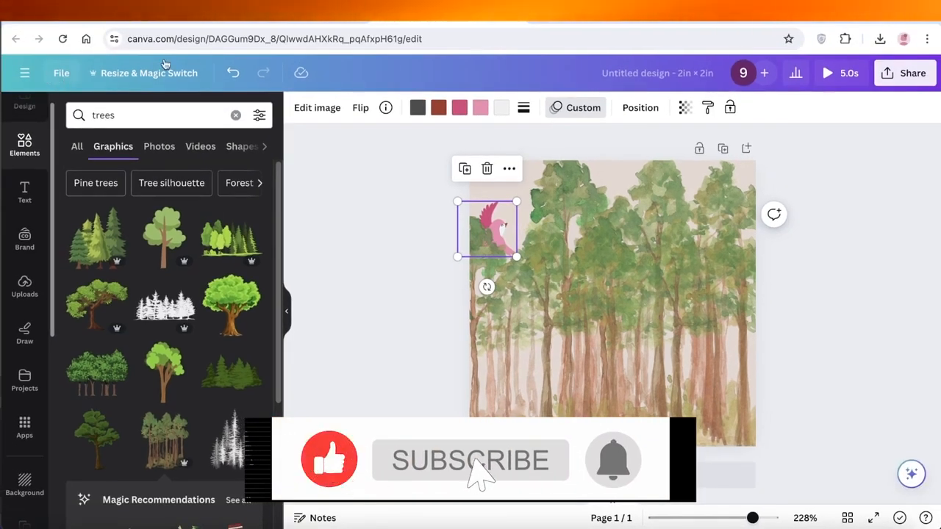
click(470, 462)
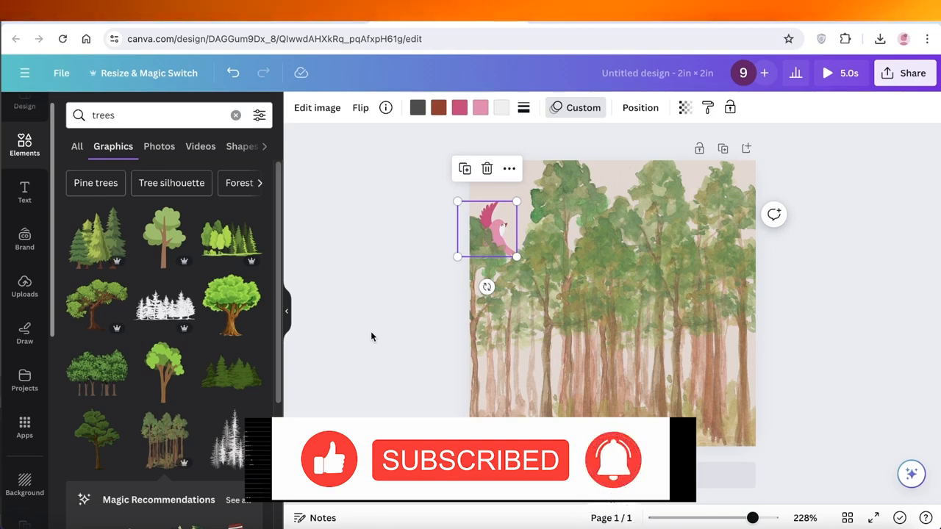